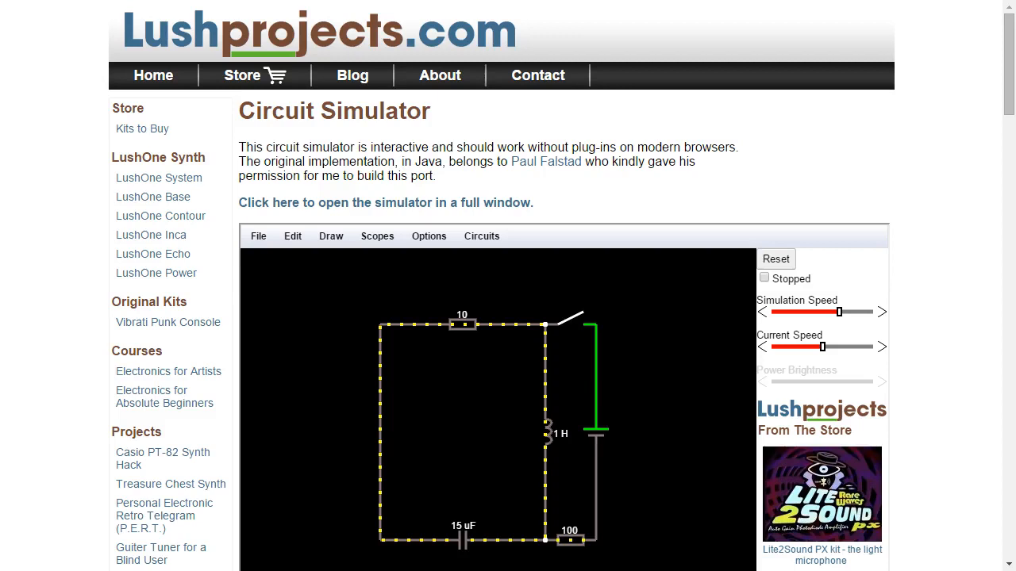
mouse_move(1007, 111)
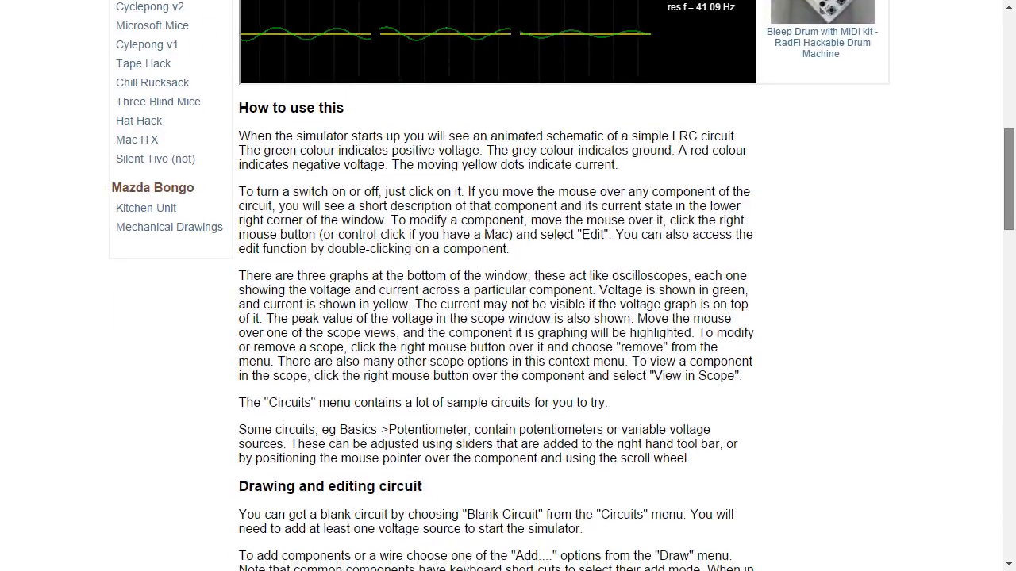
Launch the simulator in its own full window with the LRC circuit and scopes running
scroll(up, 3)
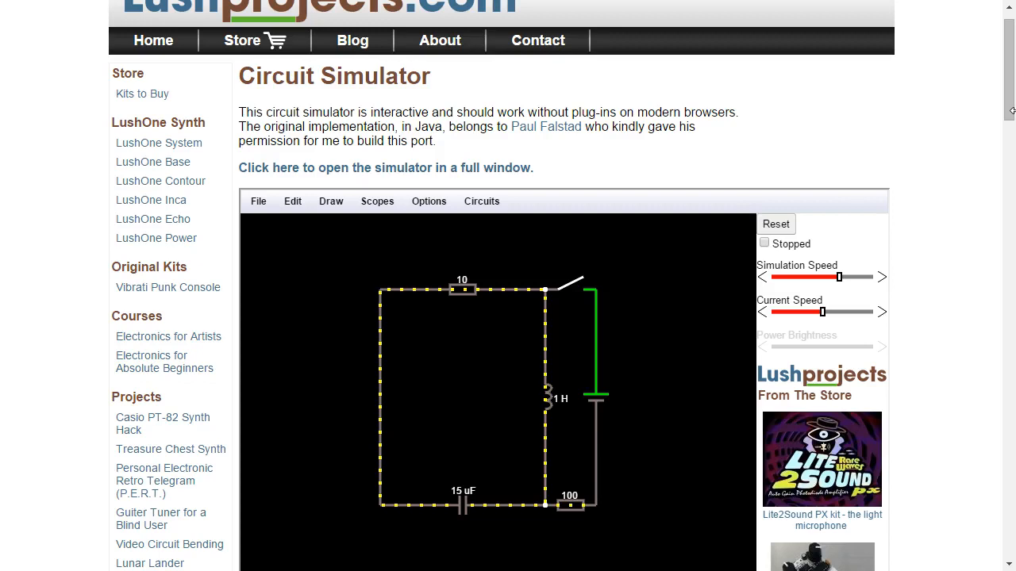
mouse_move(996, 108)
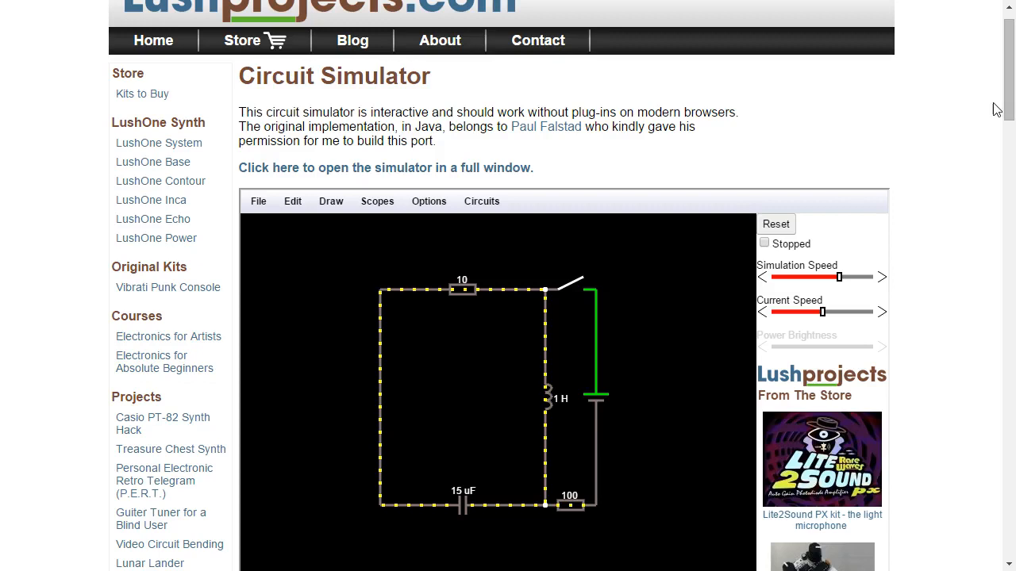
scroll(down, 3)
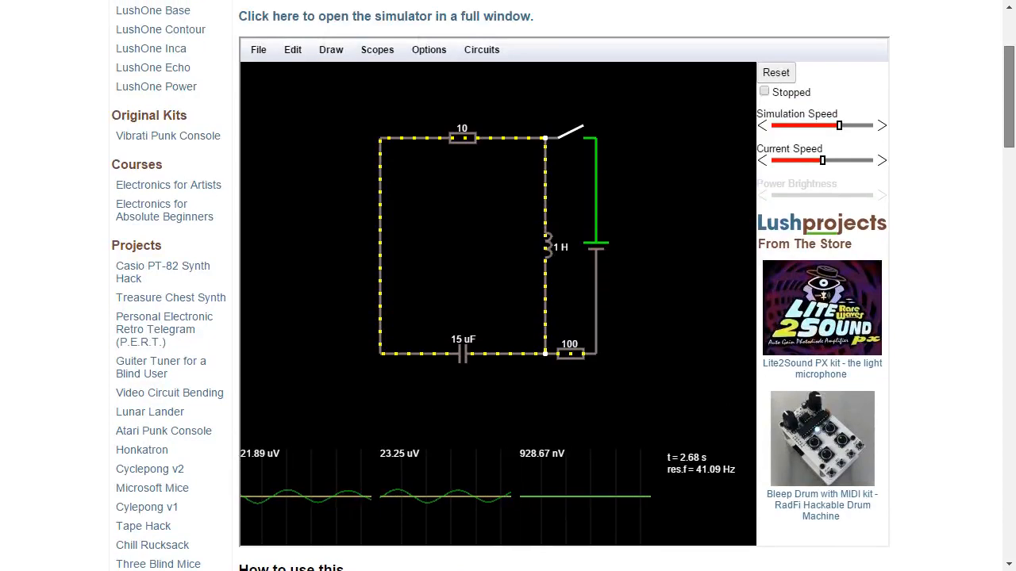
scroll(down, 3)
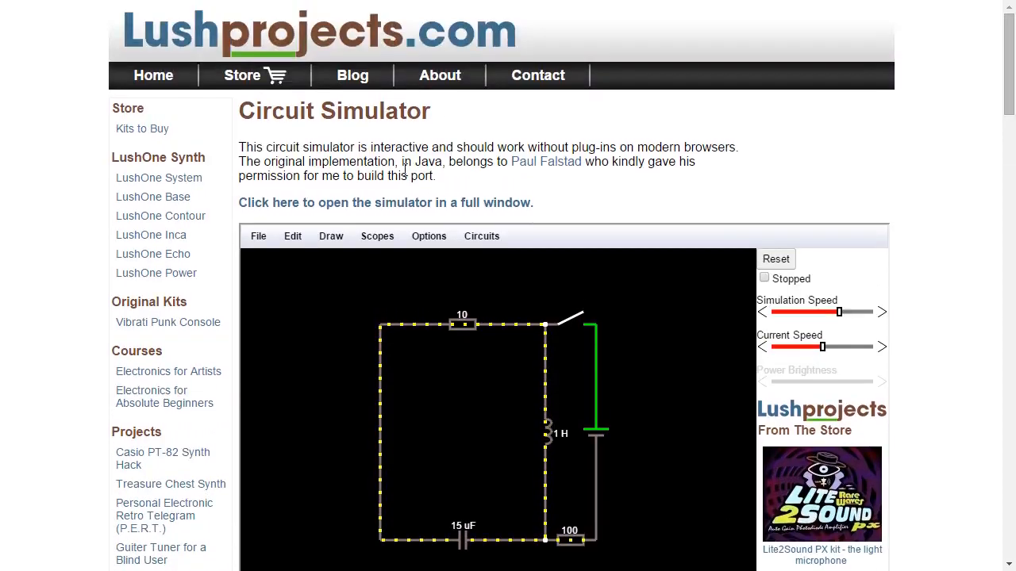
mouse_move(386, 203)
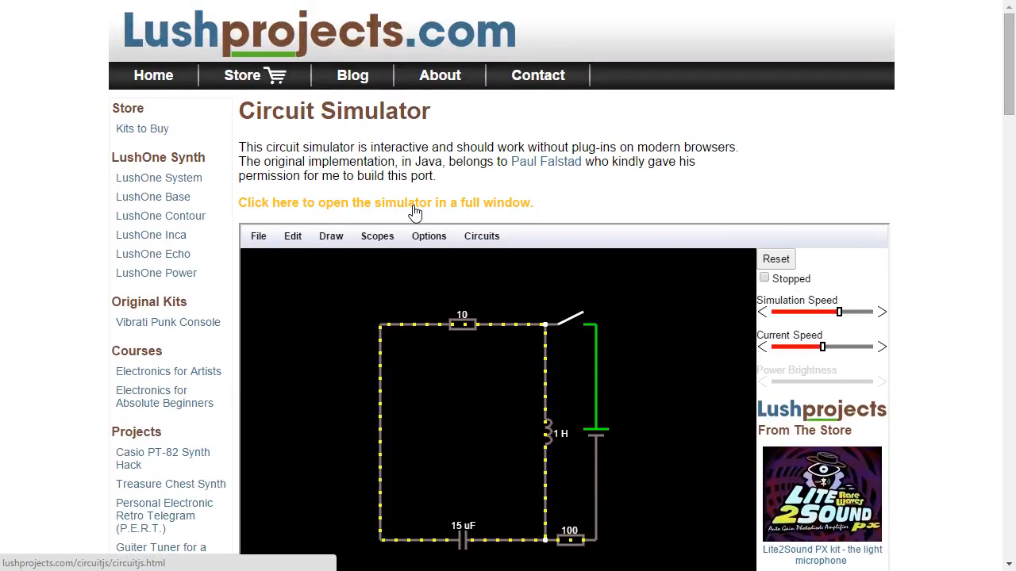
click(386, 203)
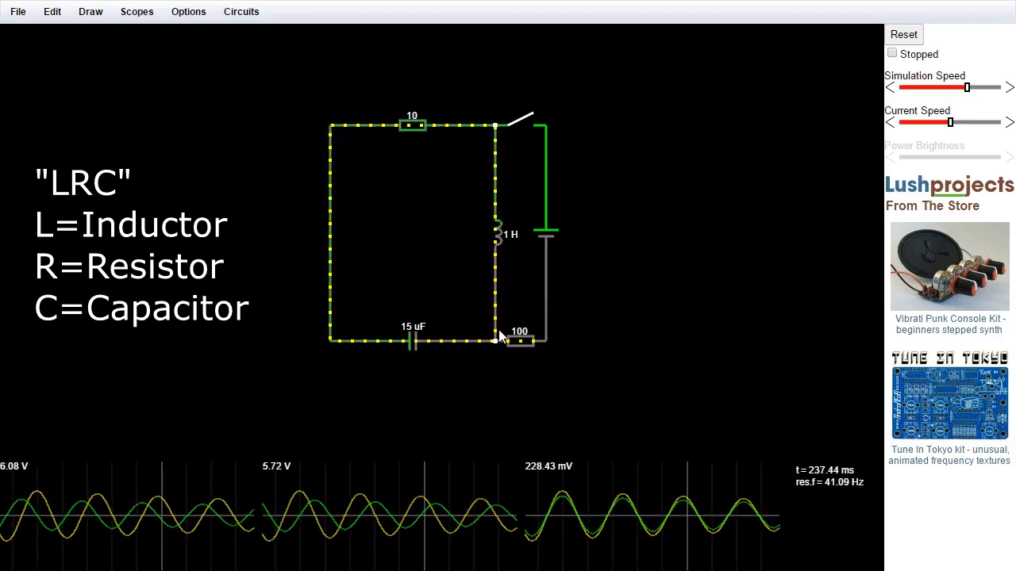
click(413, 125)
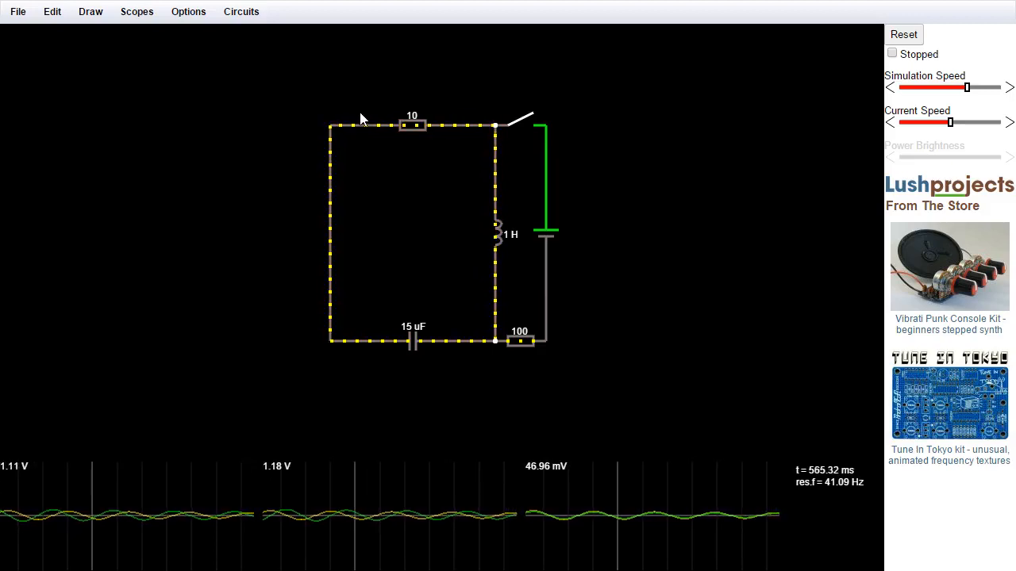
mouse_move(330, 111)
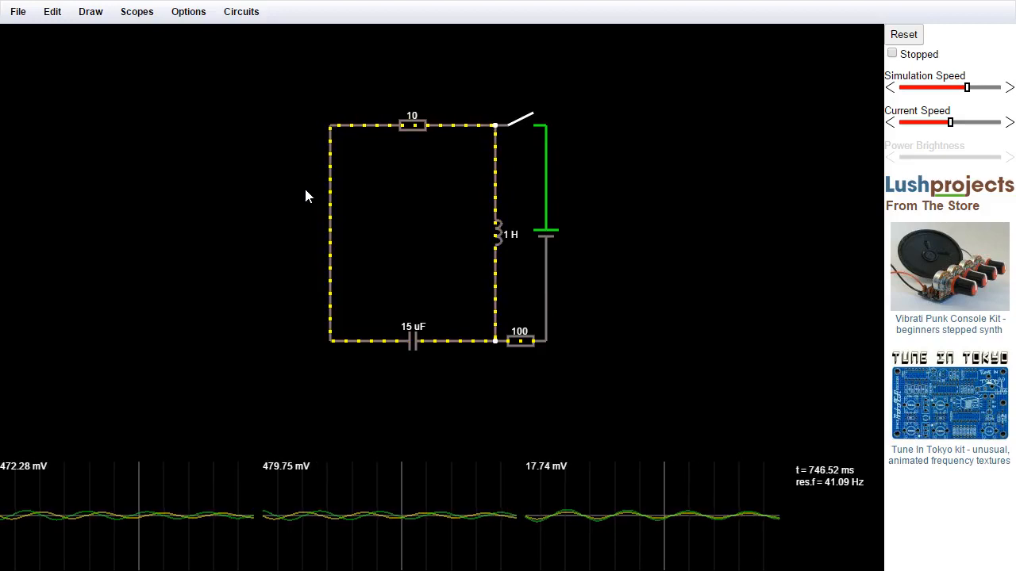
Close then reopen the switch so the LRC circuit rings again
click(521, 119)
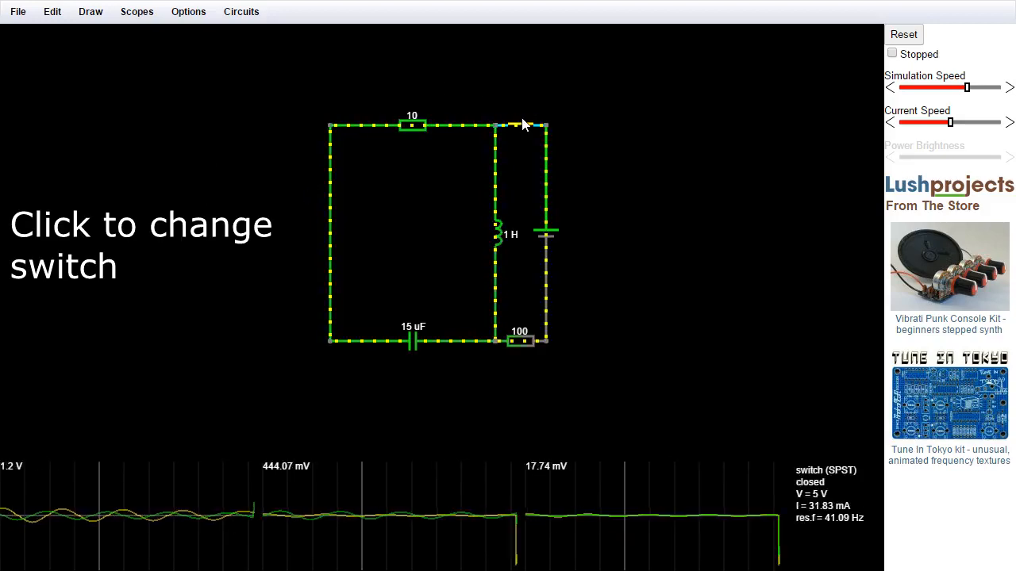
click(524, 126)
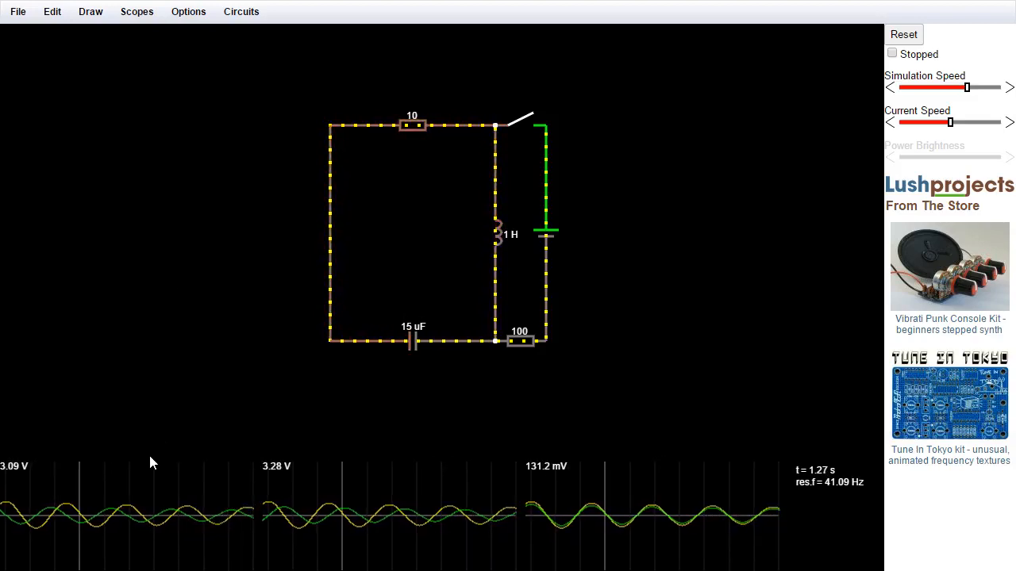
Flip the switch once more to kick the circuit into larger oscillations
click(499, 230)
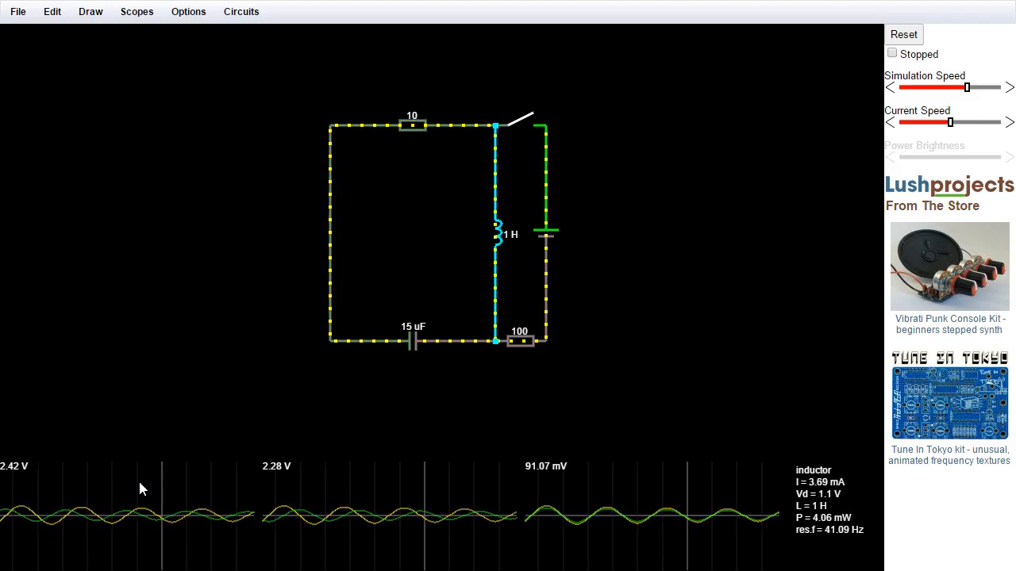
click(412, 342)
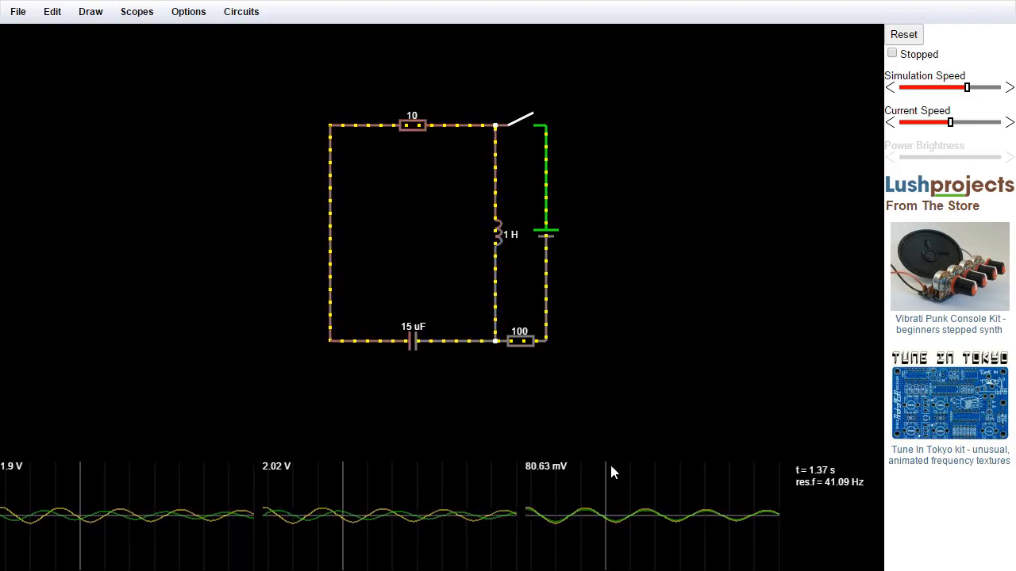
mouse_move(627, 455)
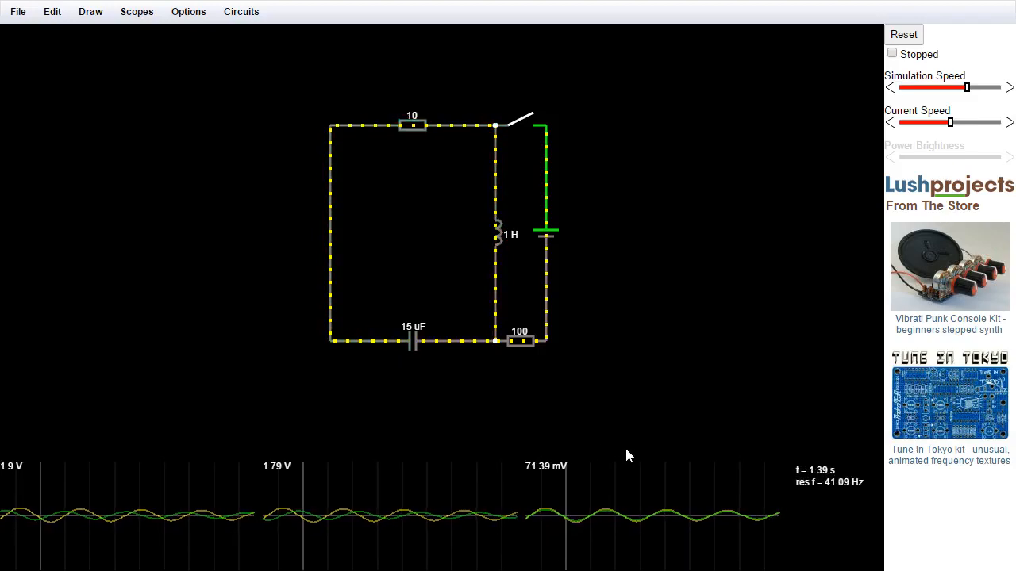
click(521, 119)
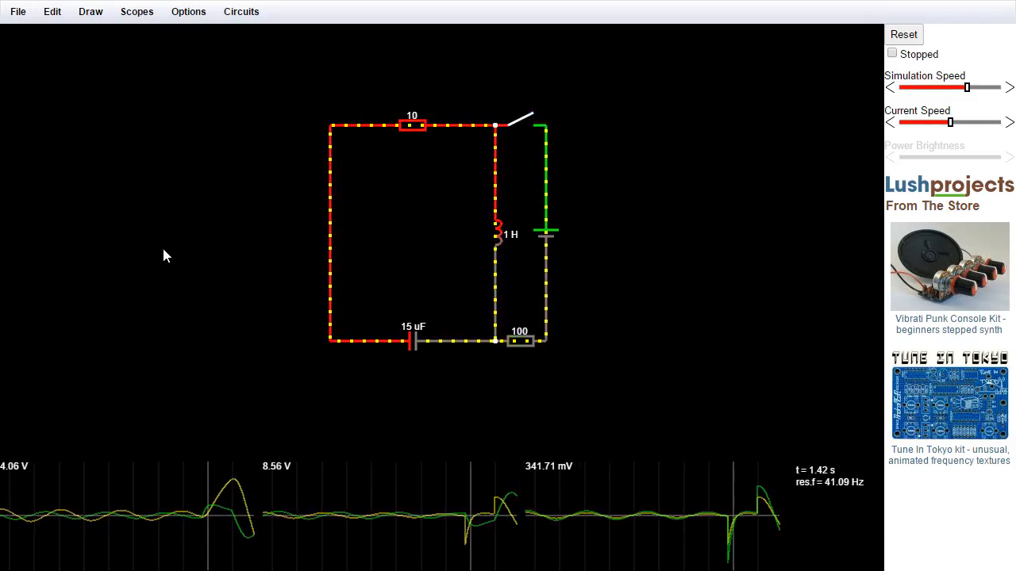
mouse_move(200, 394)
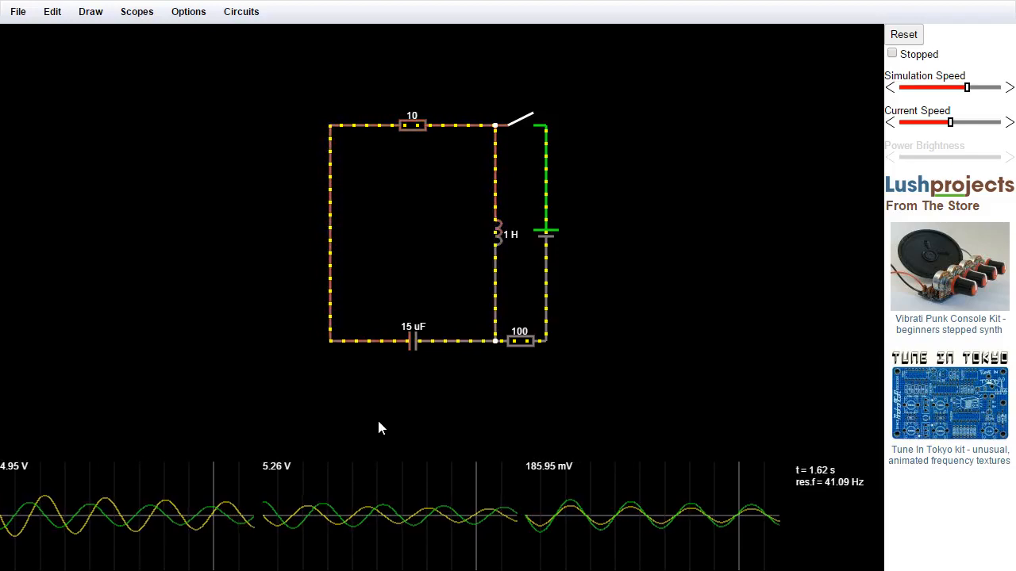
mouse_move(124, 448)
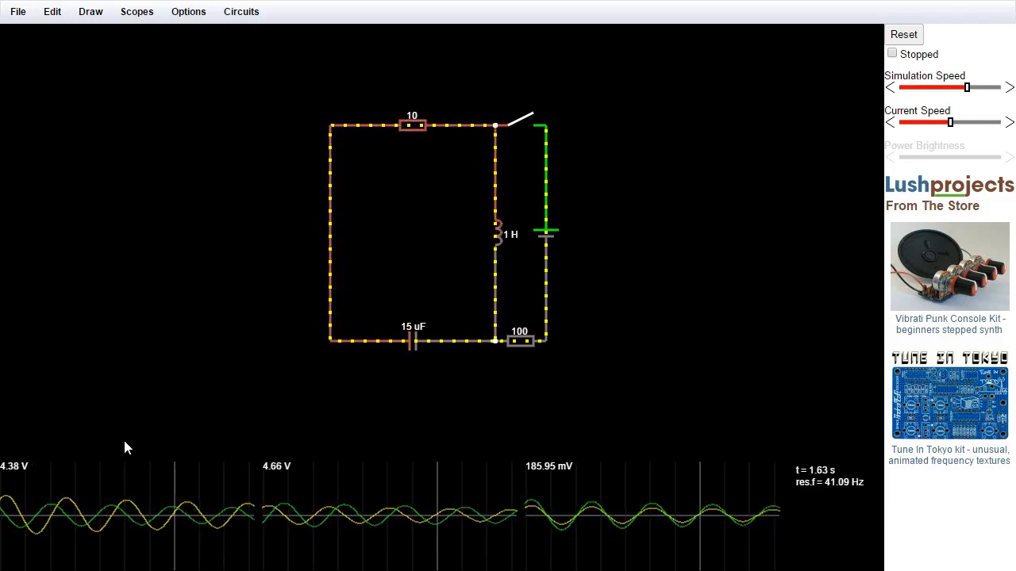
right_click(496, 235)
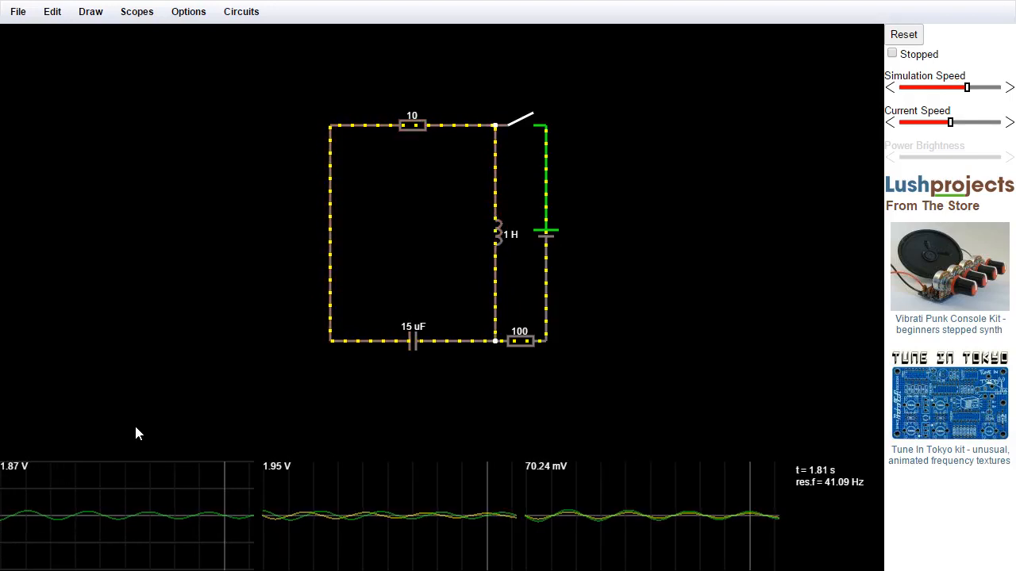
click(498, 235)
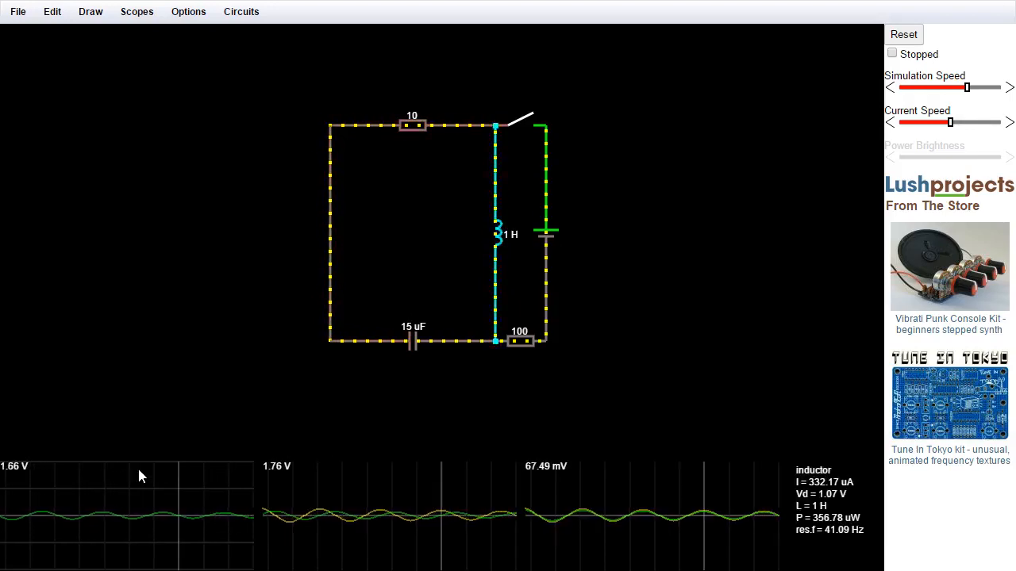
right_click(141, 476)
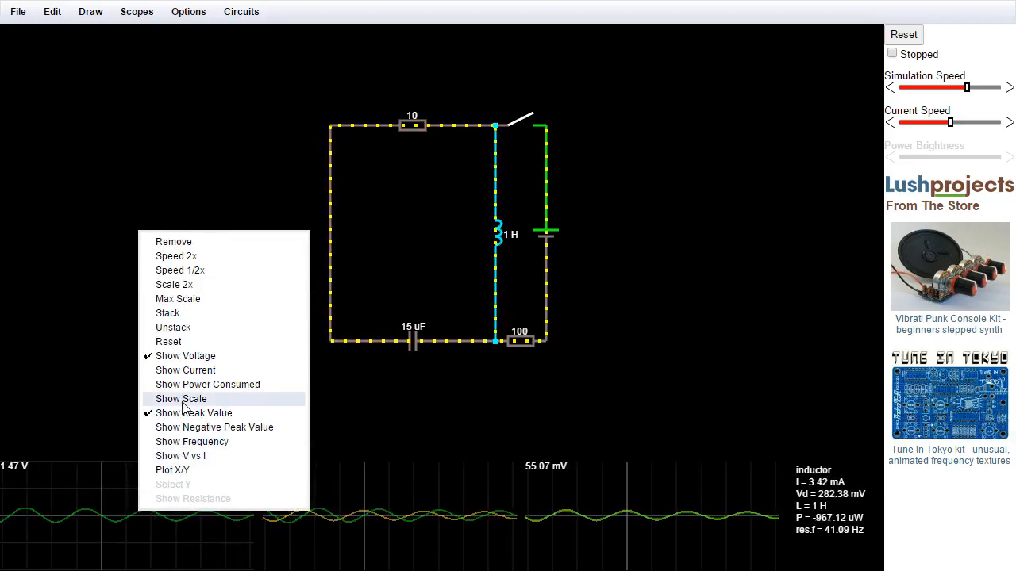
click(181, 398)
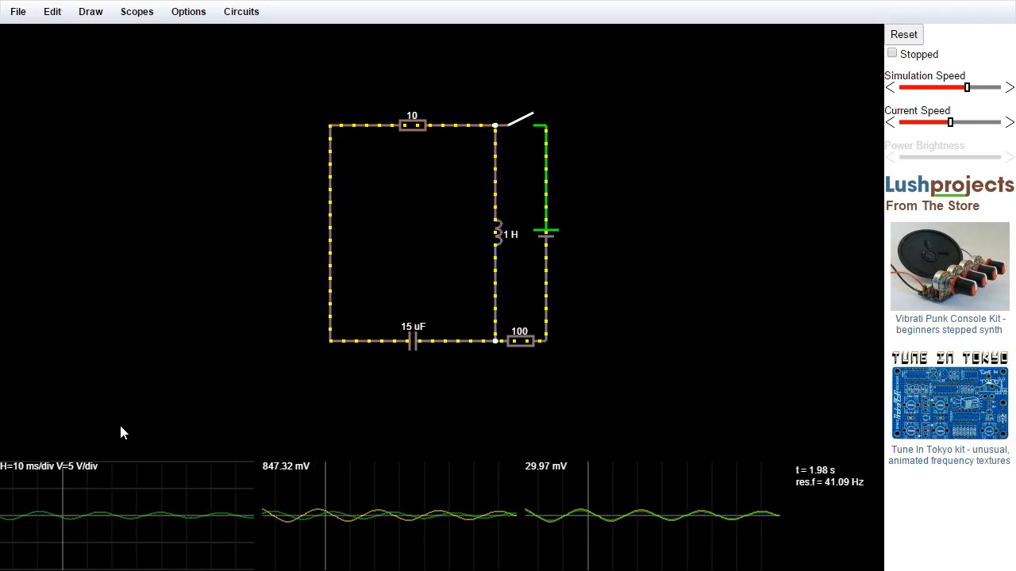
right_click(498, 235)
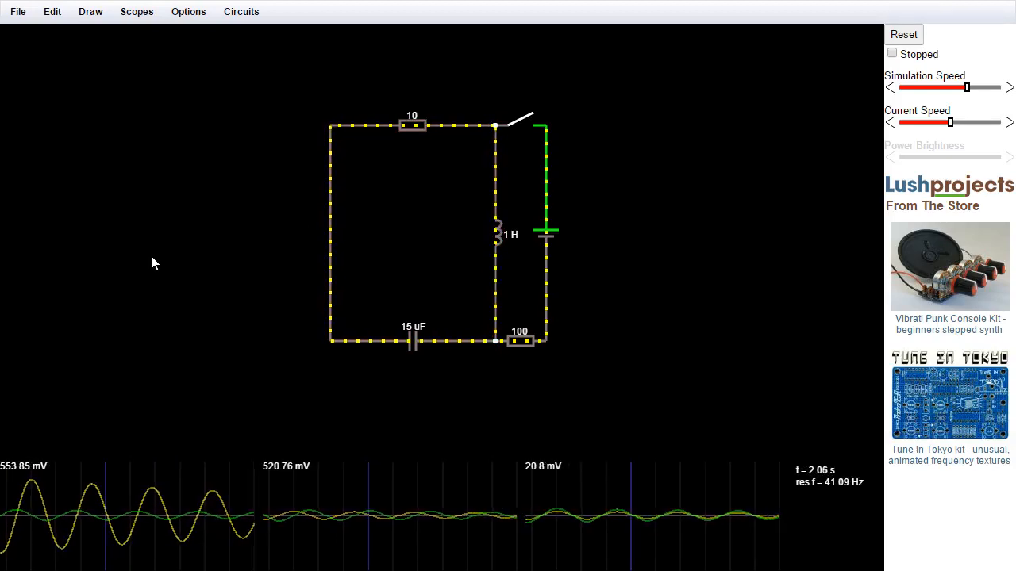
Close and reopen the SPST switch so the loop rings and slowly decays
click(521, 119)
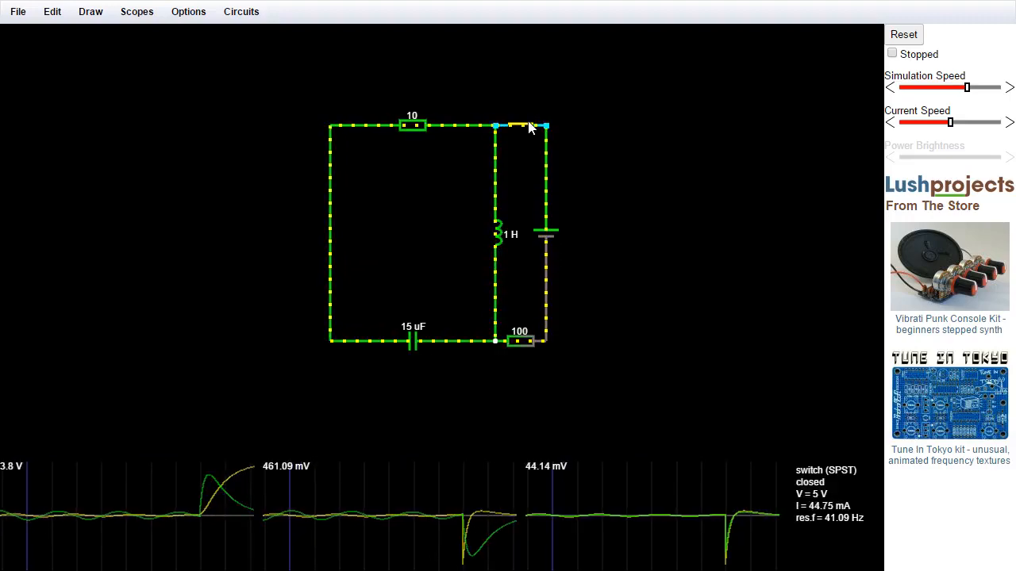
click(524, 123)
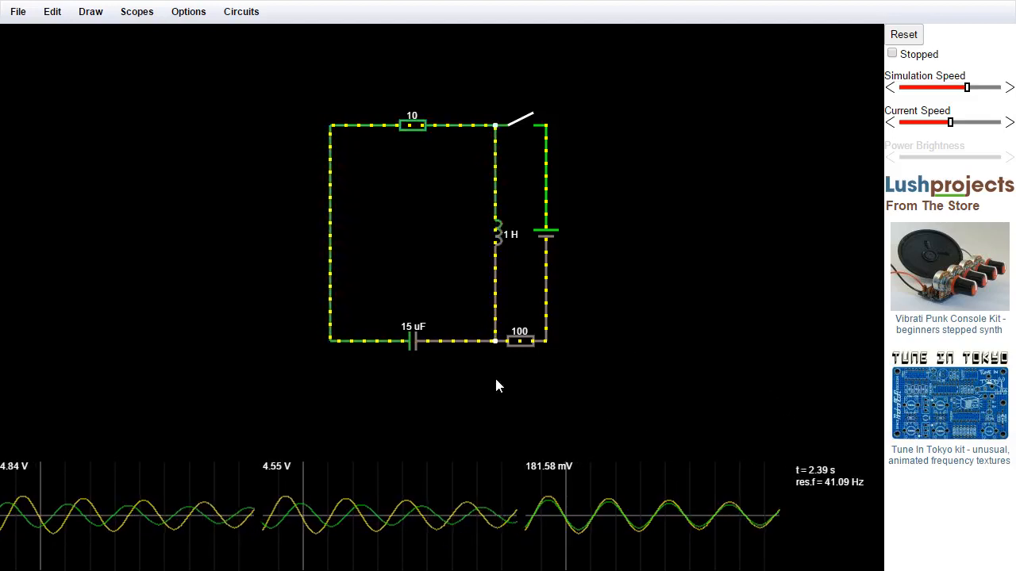
click(412, 341)
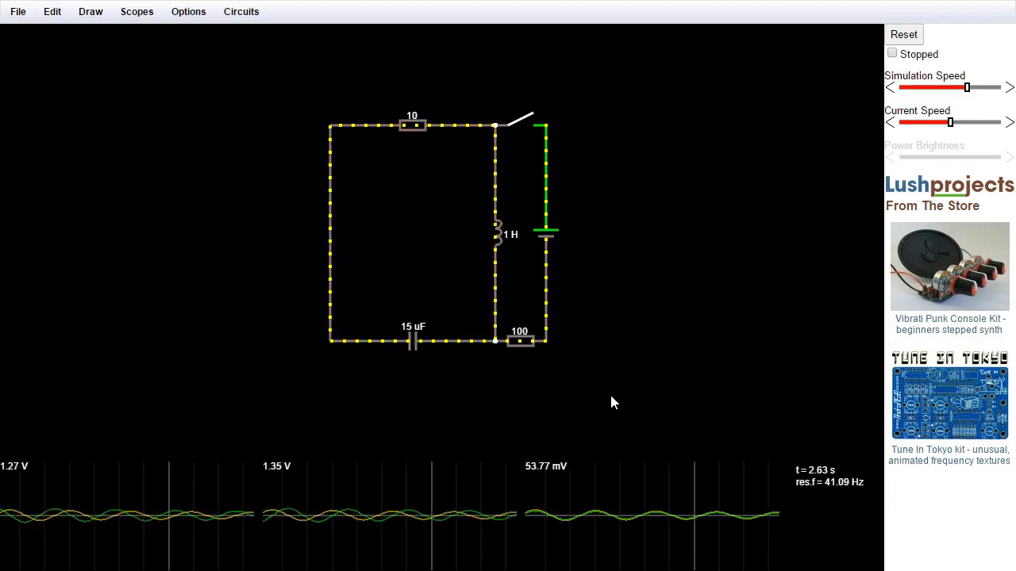
mouse_move(786, 220)
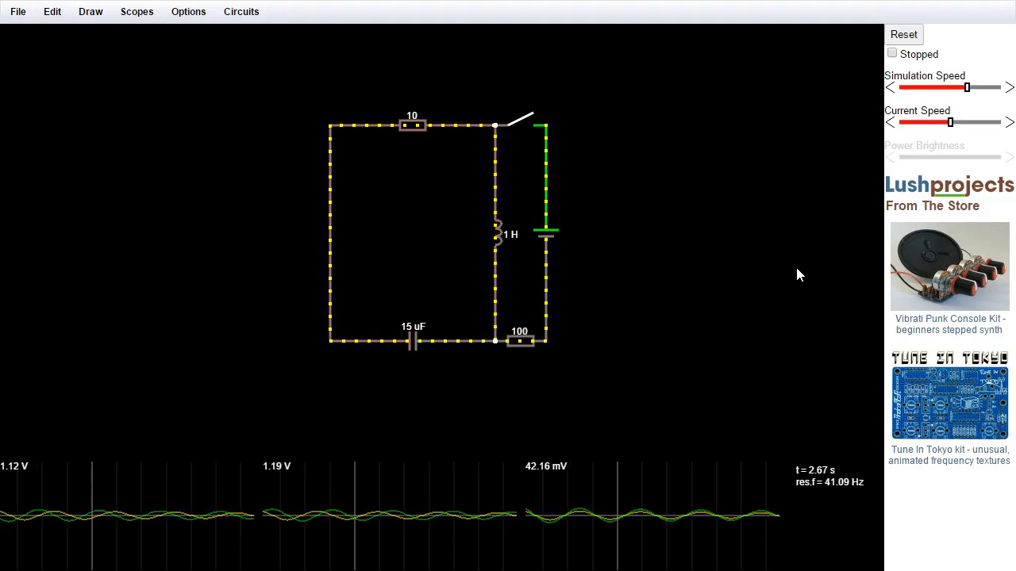
mouse_move(696, 191)
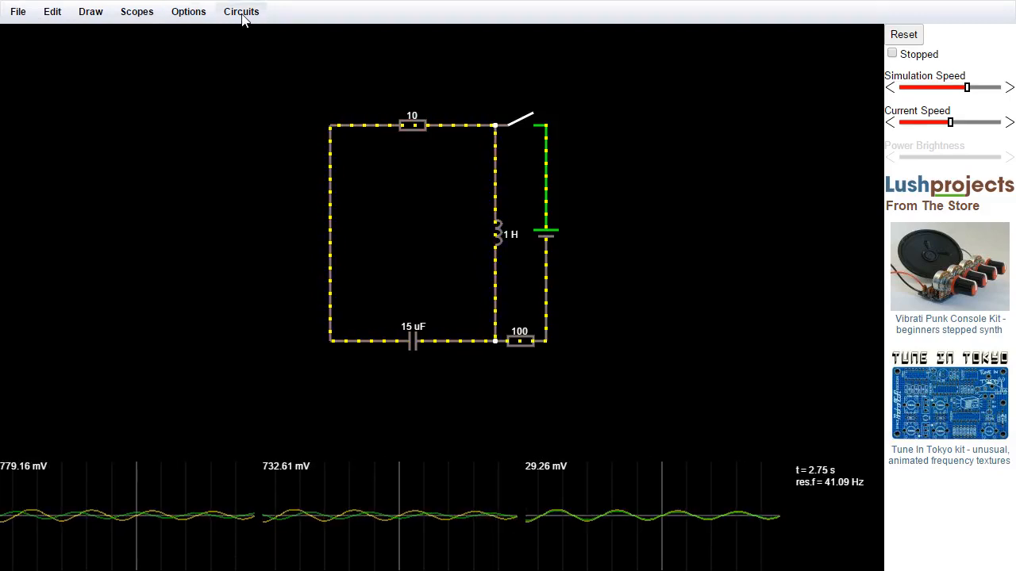
click(241, 11)
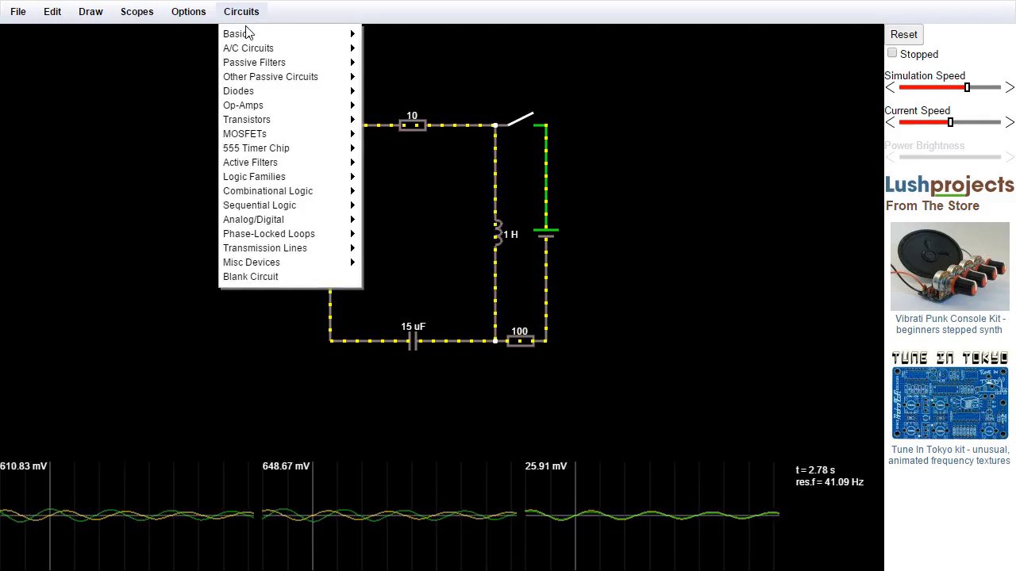
mouse_move(248, 48)
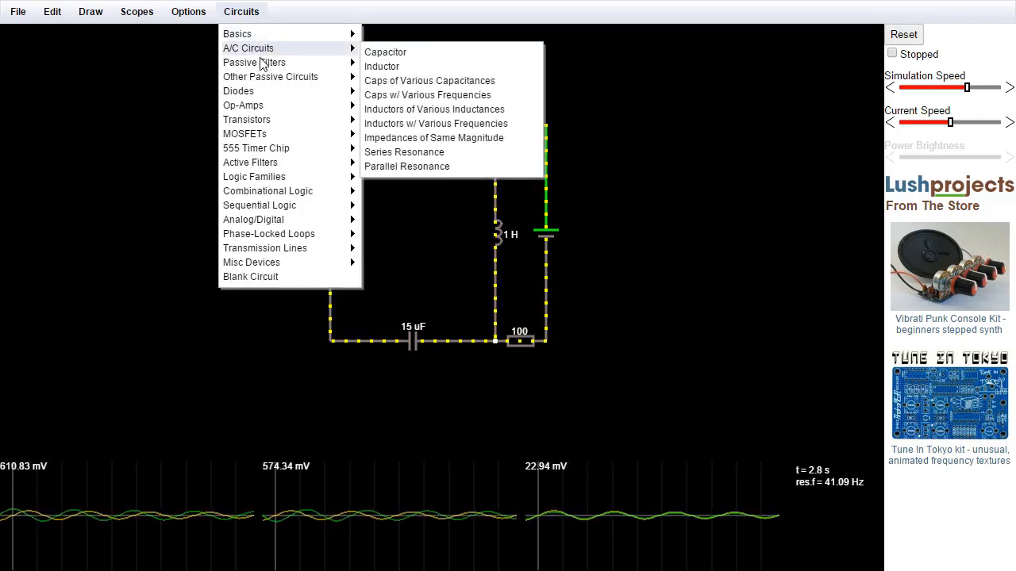
mouse_move(242, 104)
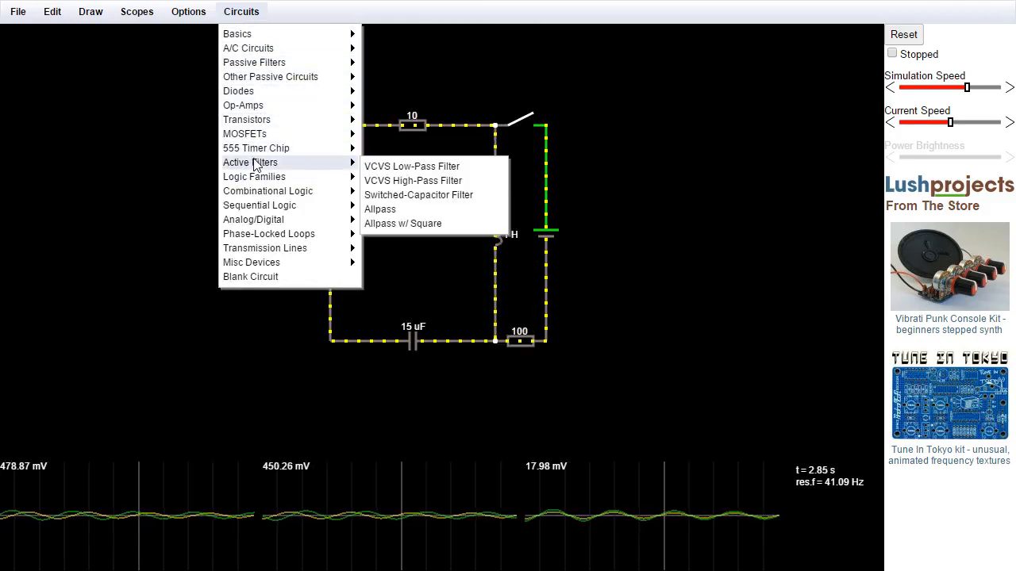
mouse_move(238, 34)
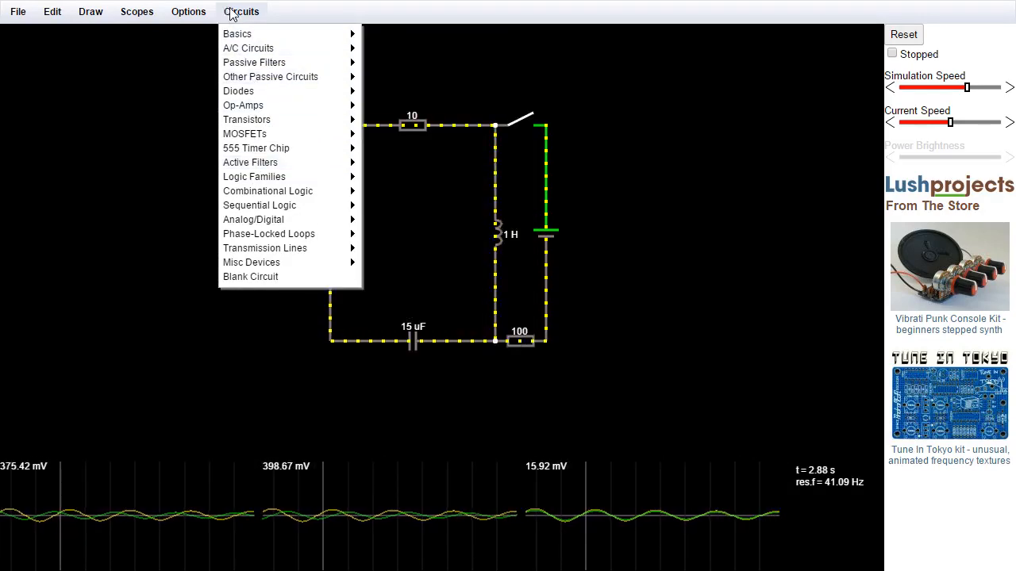
click(187, 11)
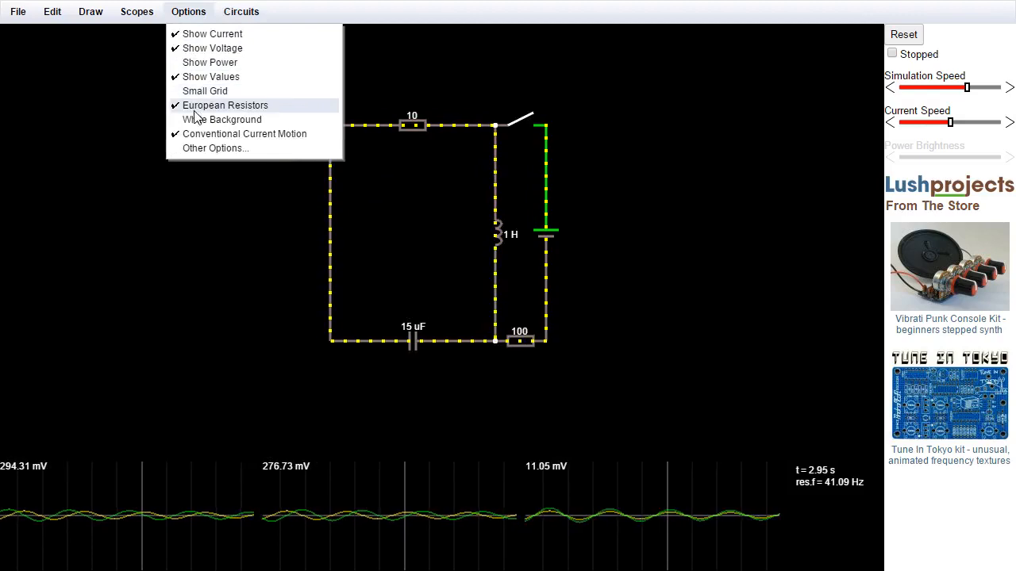
click(226, 105)
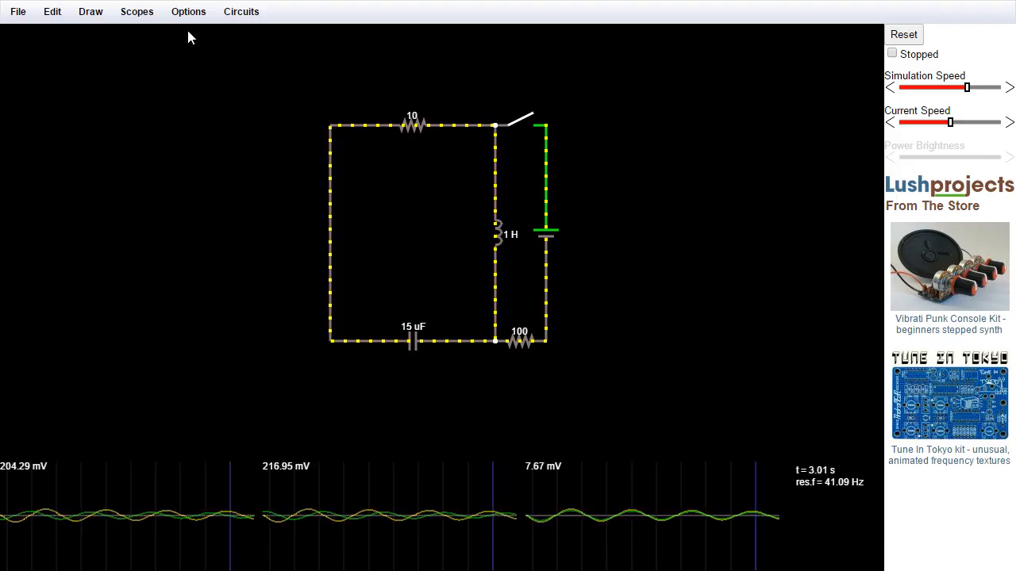
click(188, 11)
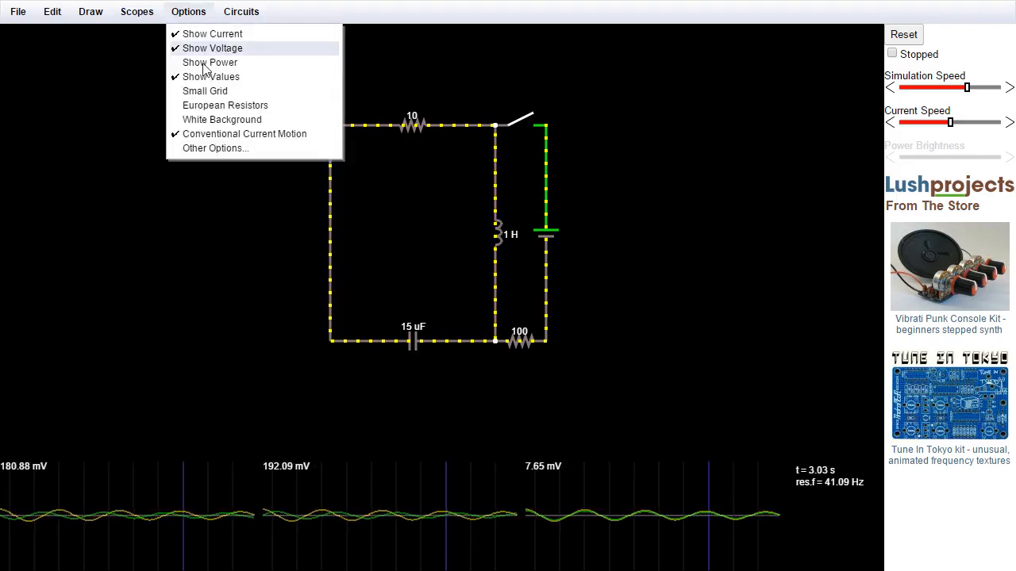
click(209, 76)
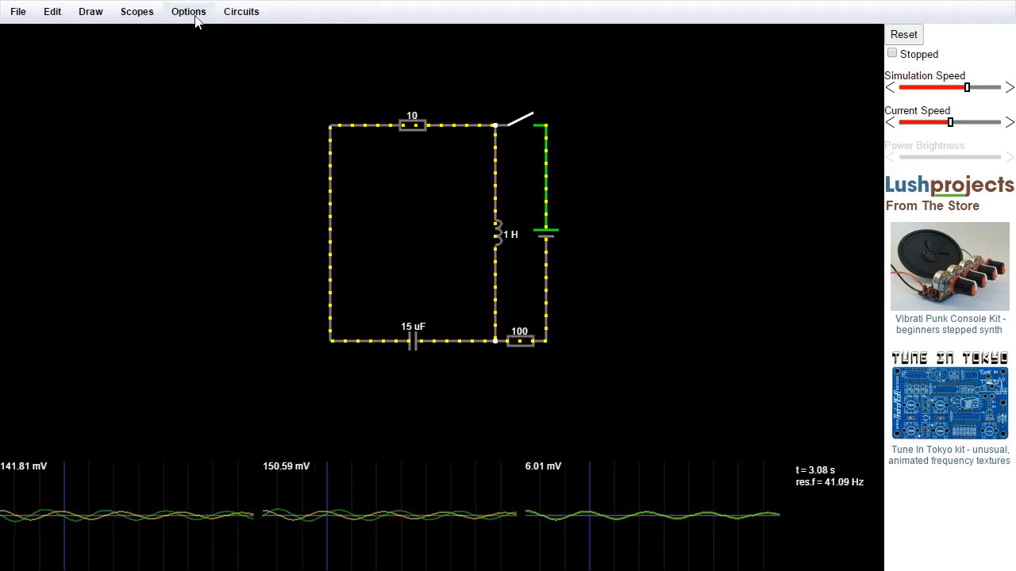
click(187, 11)
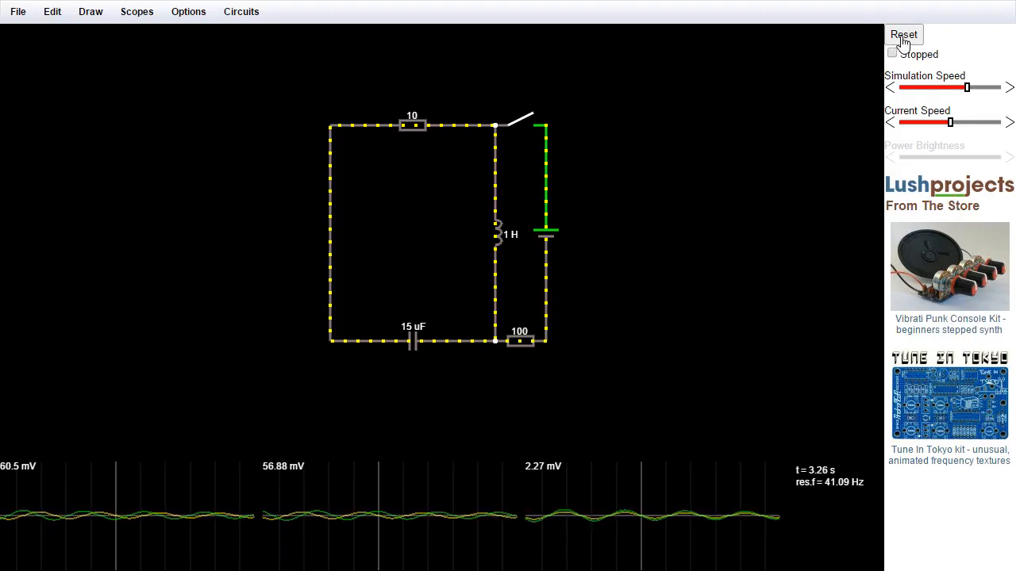
Reset the simulation so it restarts from time zero
click(902, 35)
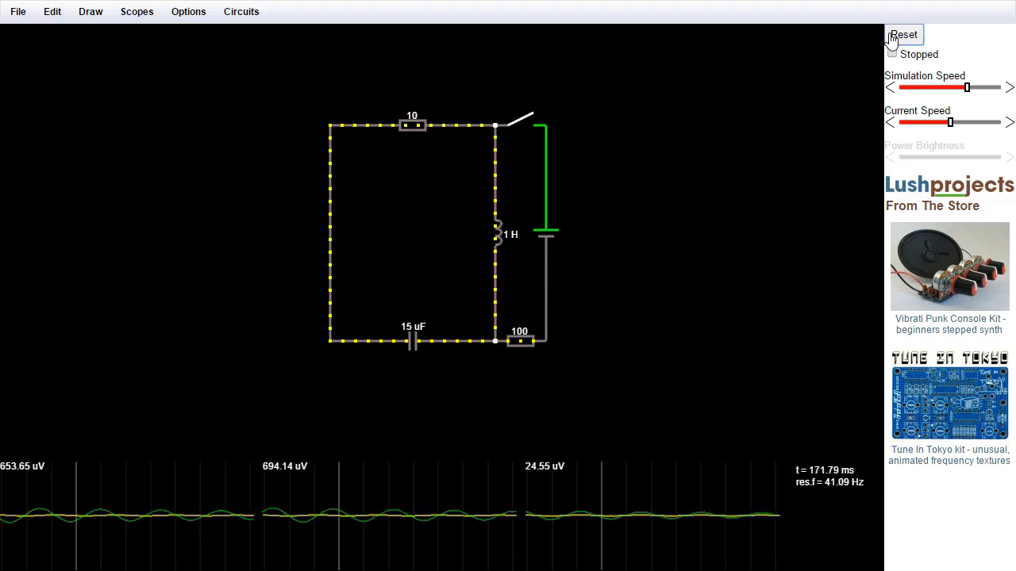
Toggle the switch closed and open, then pause the run via the Stopped checkbox near 213 ms
click(521, 119)
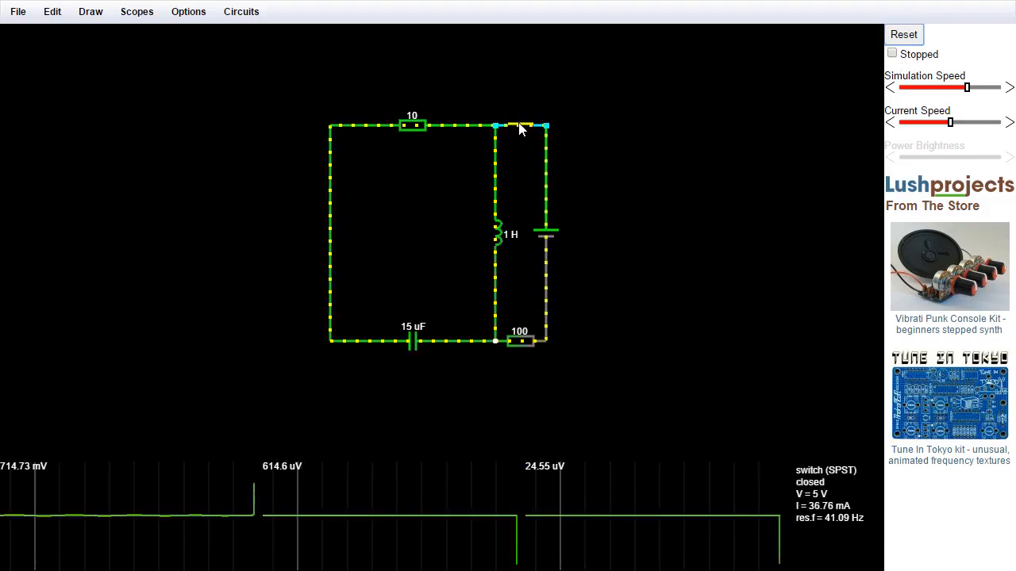
click(524, 124)
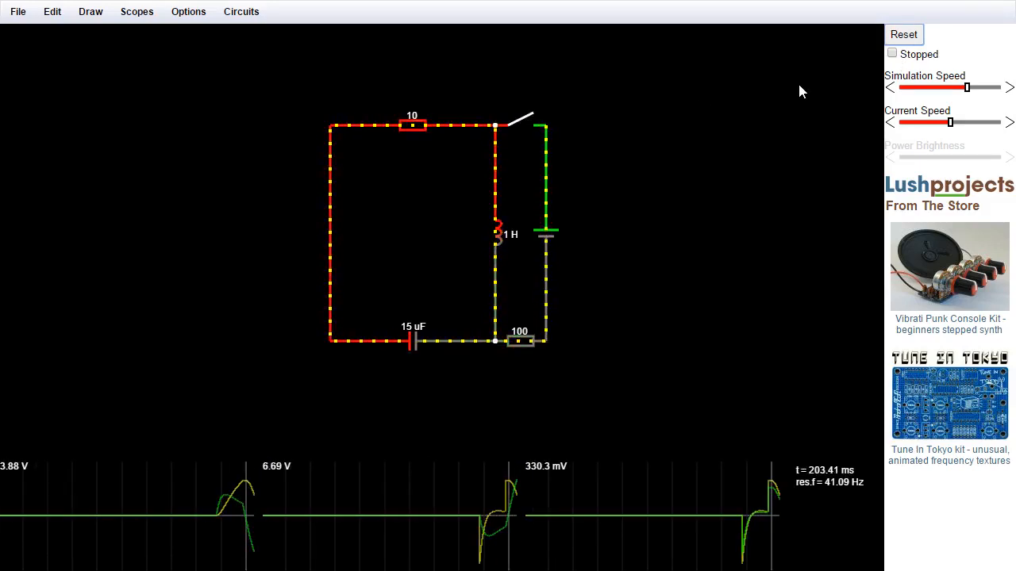
click(892, 54)
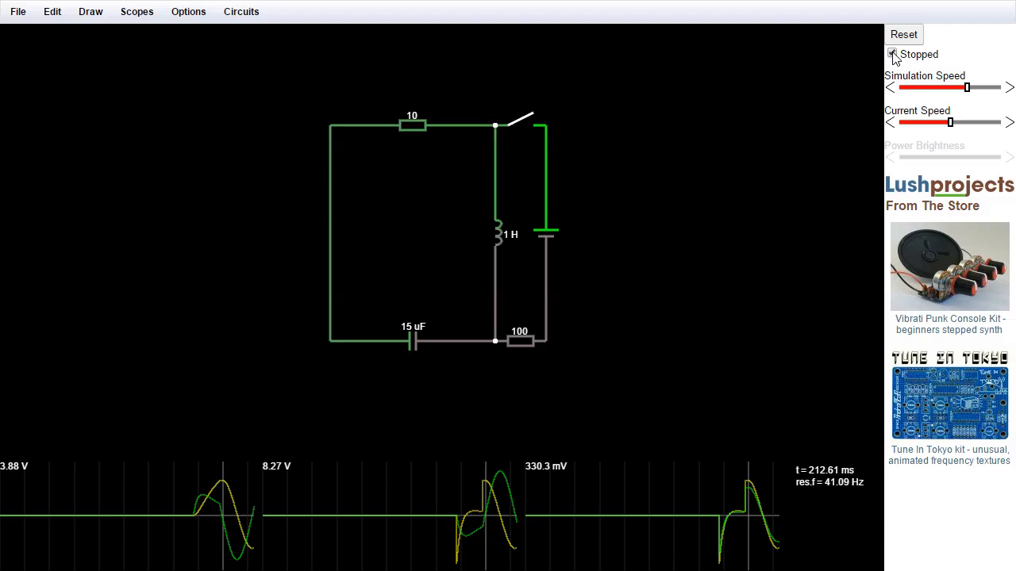
Untick Stopped so the paused simulation resumes with the switch closed
click(892, 54)
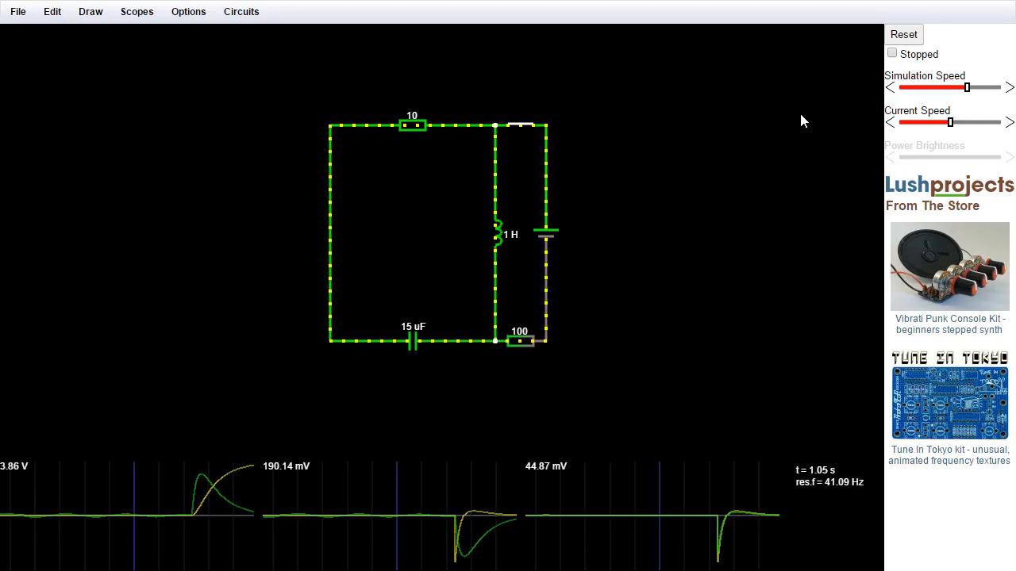
Reopen the switch, then set Simulation Speed to maximum and ease it back slightly
click(521, 126)
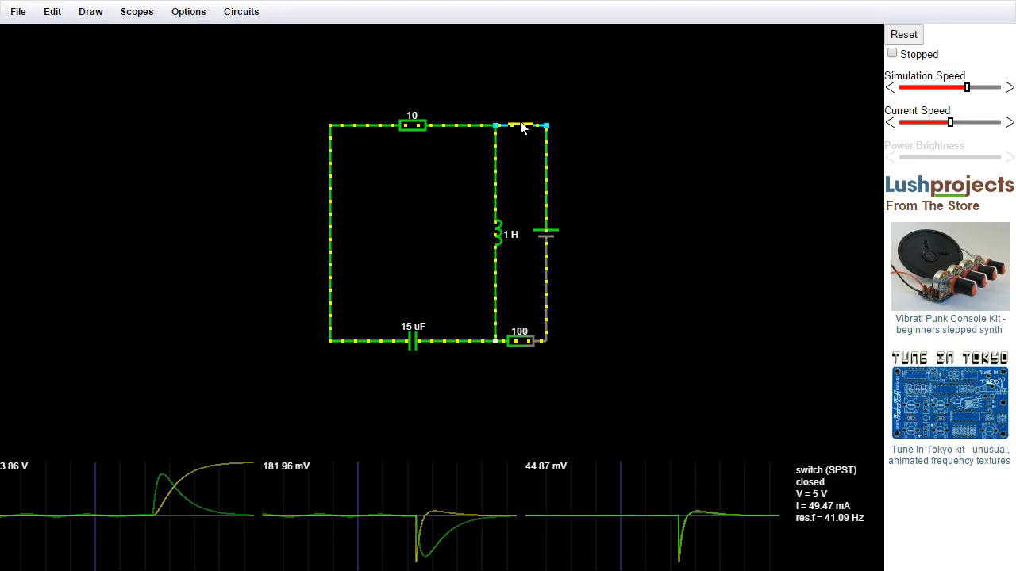
click(520, 125)
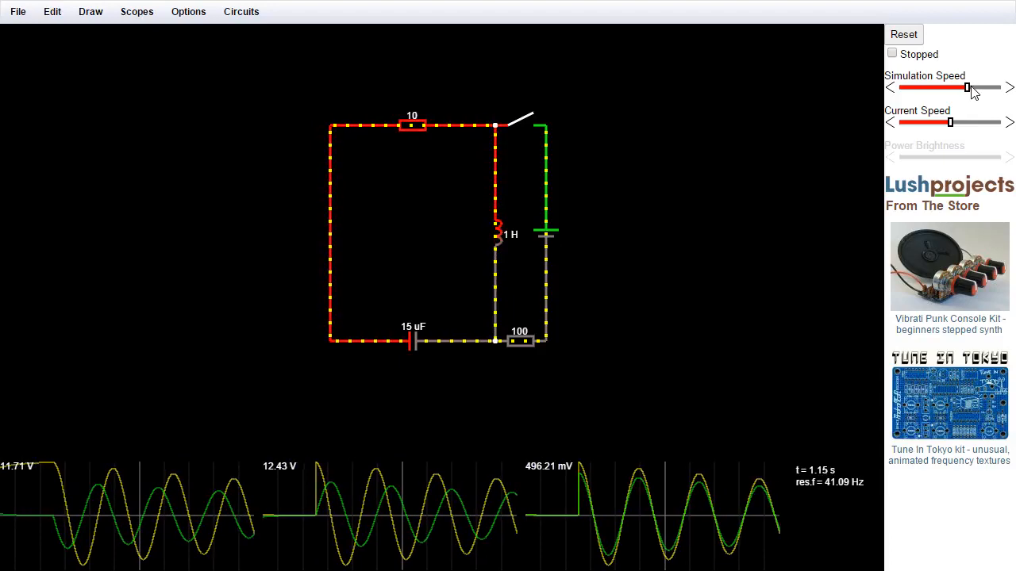
drag(968, 87, 981, 87)
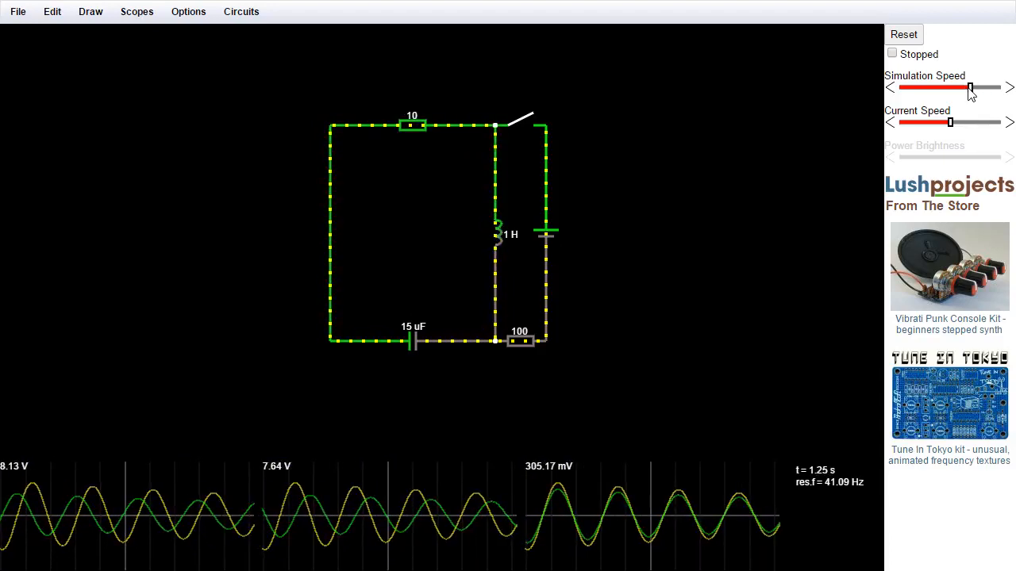
drag(970, 87, 929, 87)
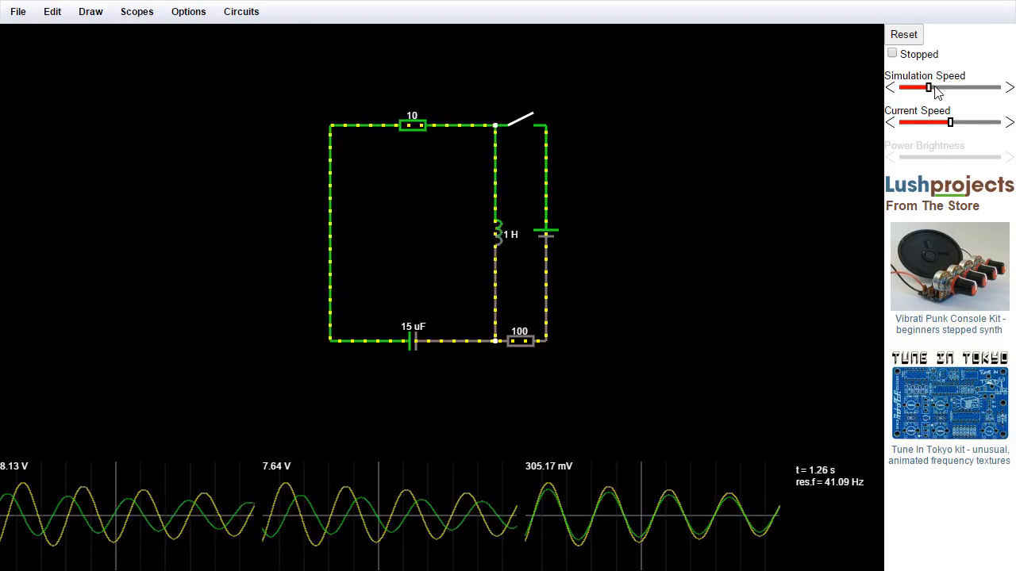
drag(927, 88, 982, 88)
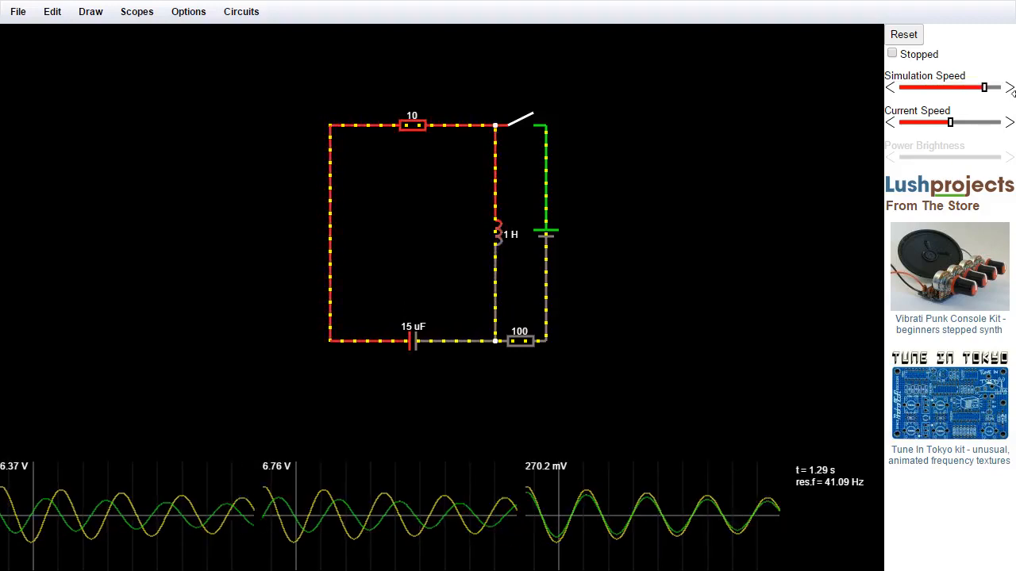
drag(984, 87, 998, 87)
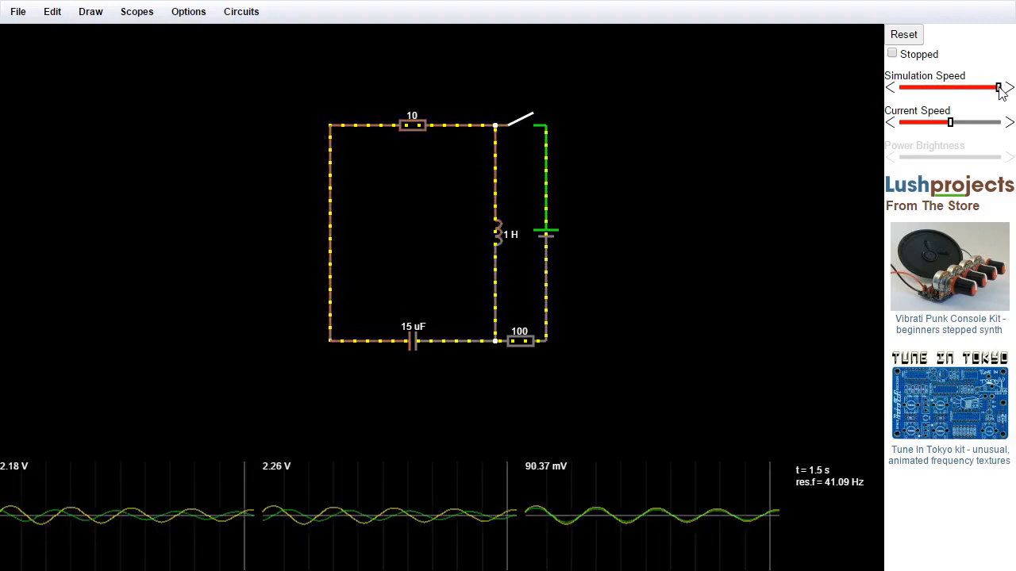
drag(998, 87, 982, 88)
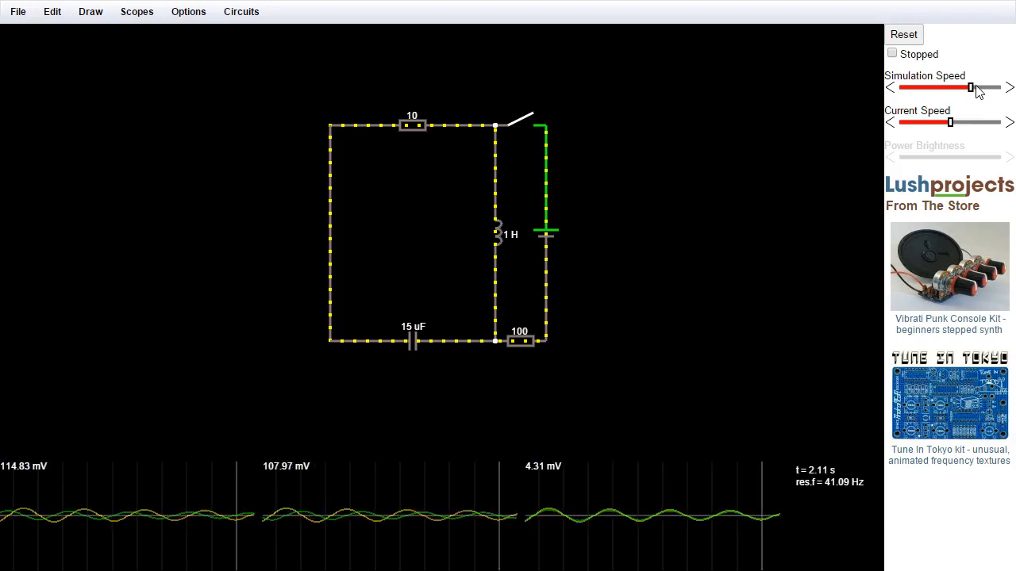
Close the switch so the ringing dies away, and adjust the Current Speed
click(521, 119)
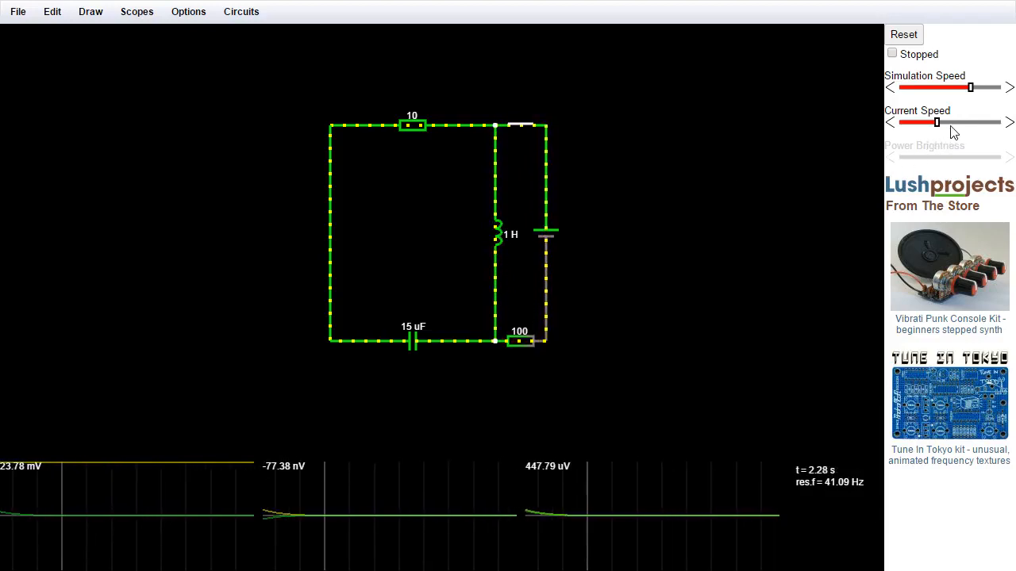
click(524, 126)
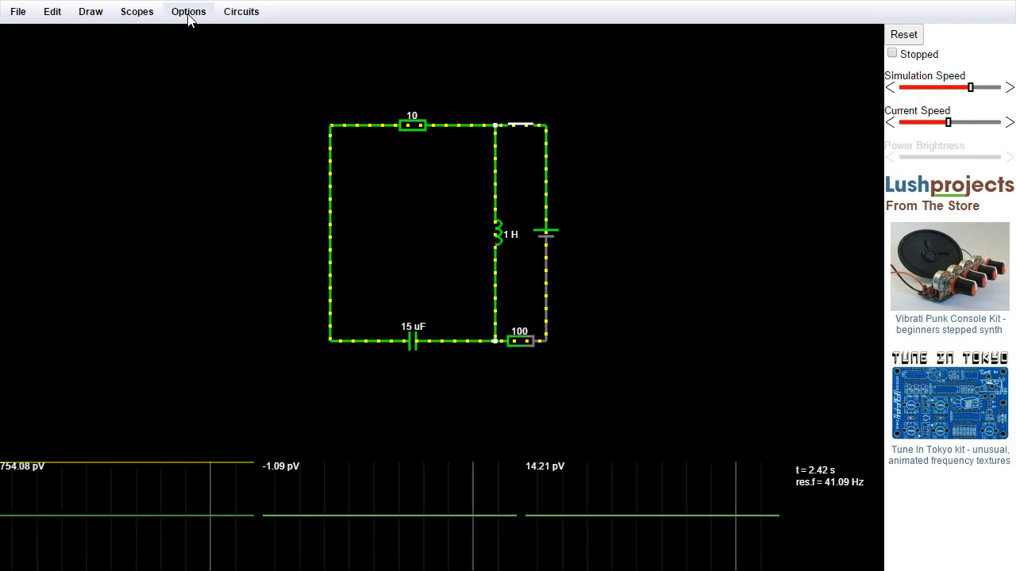
Enable Show Power, inspect the 100 Ω resistor's readings, and reopen the switch
click(189, 11)
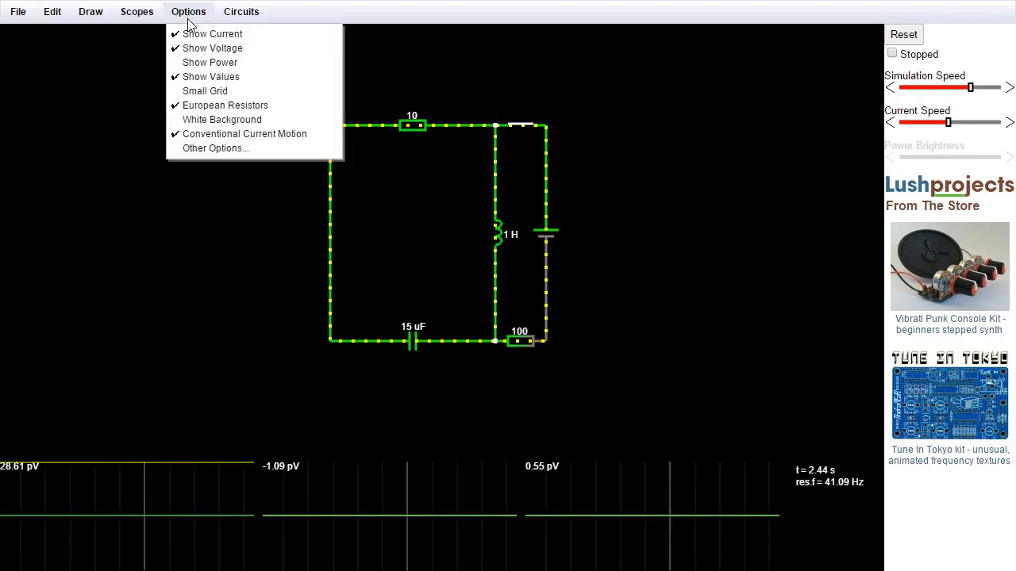
mouse_move(209, 62)
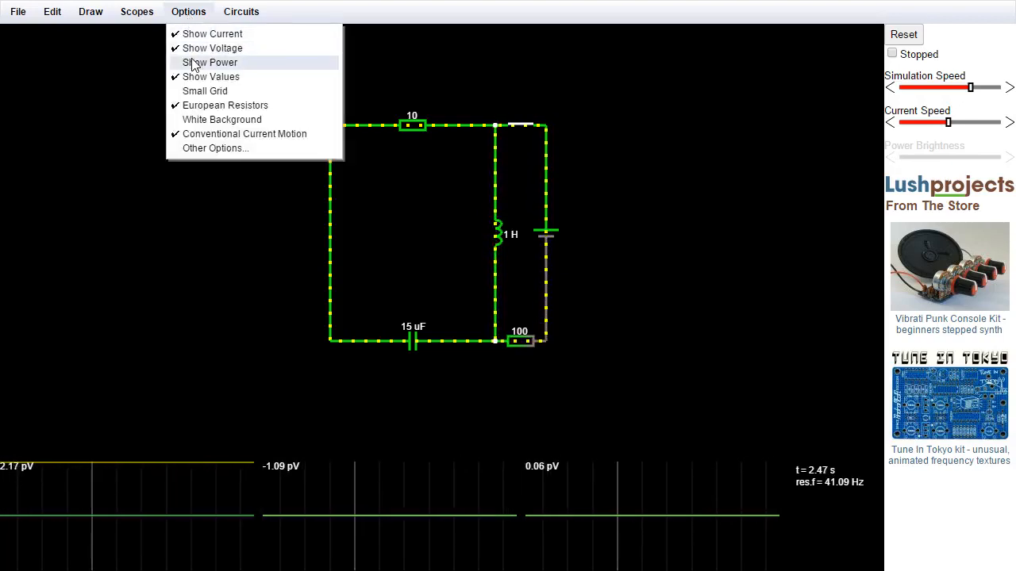
click(210, 62)
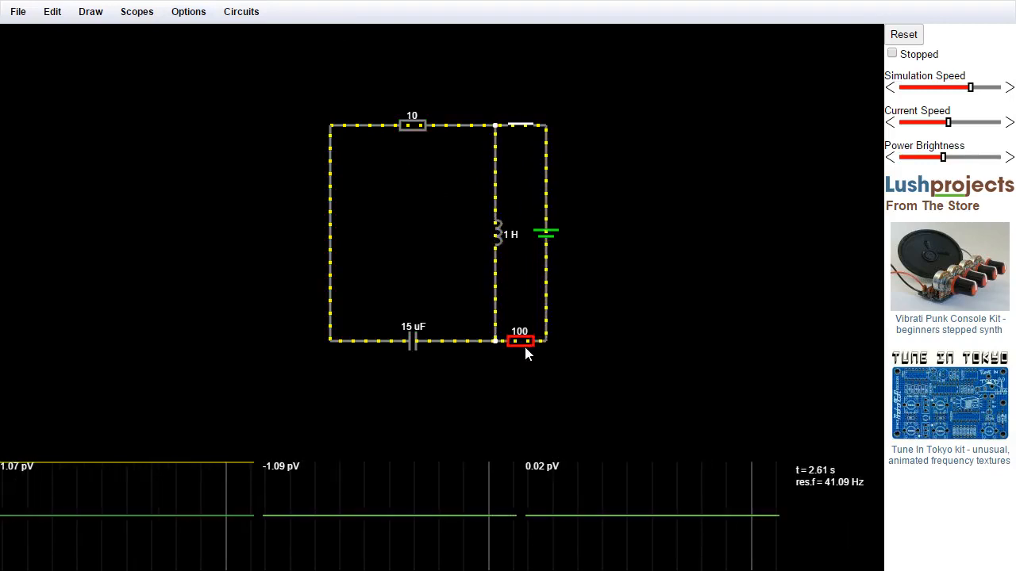
click(521, 341)
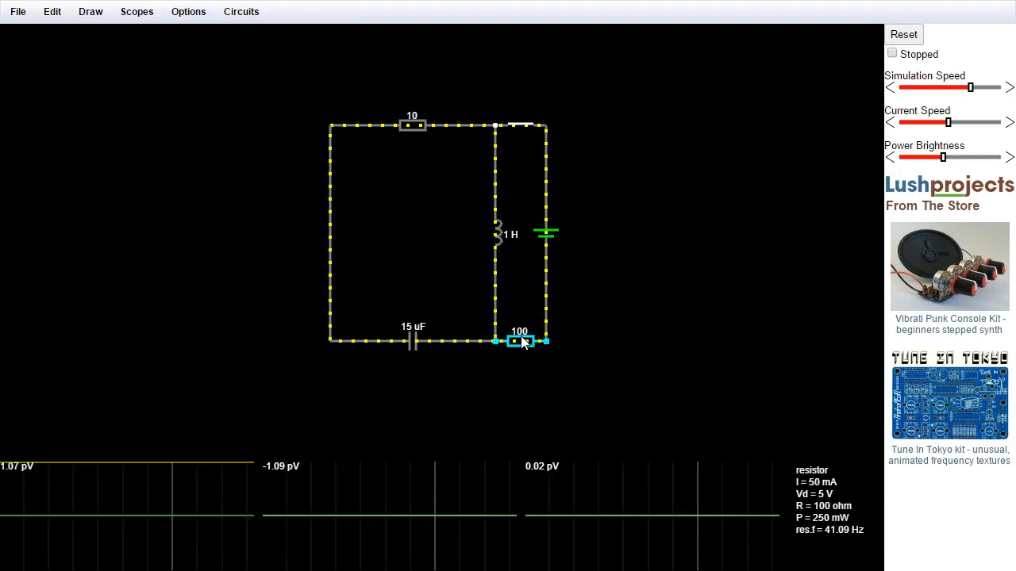
click(596, 229)
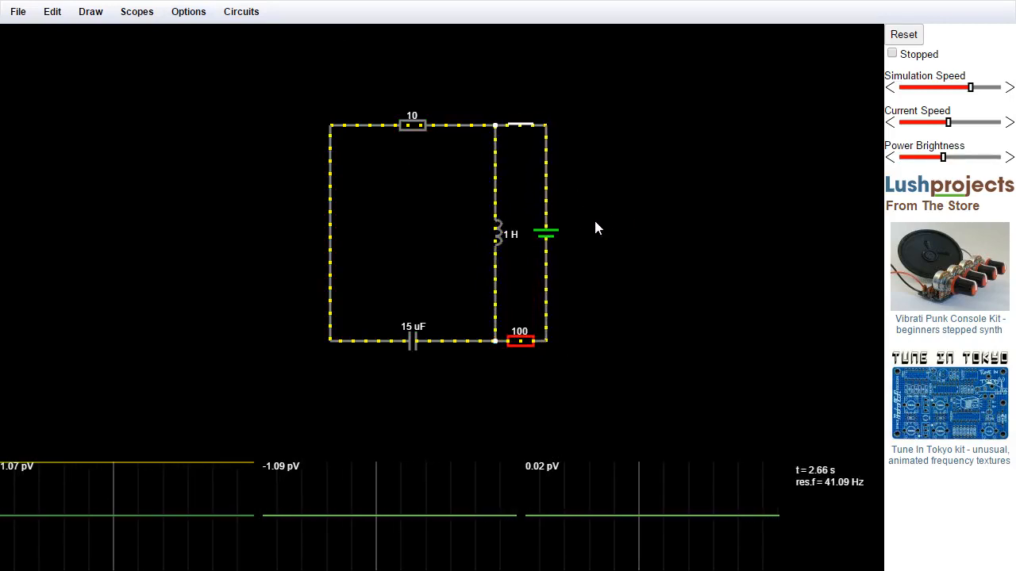
click(521, 124)
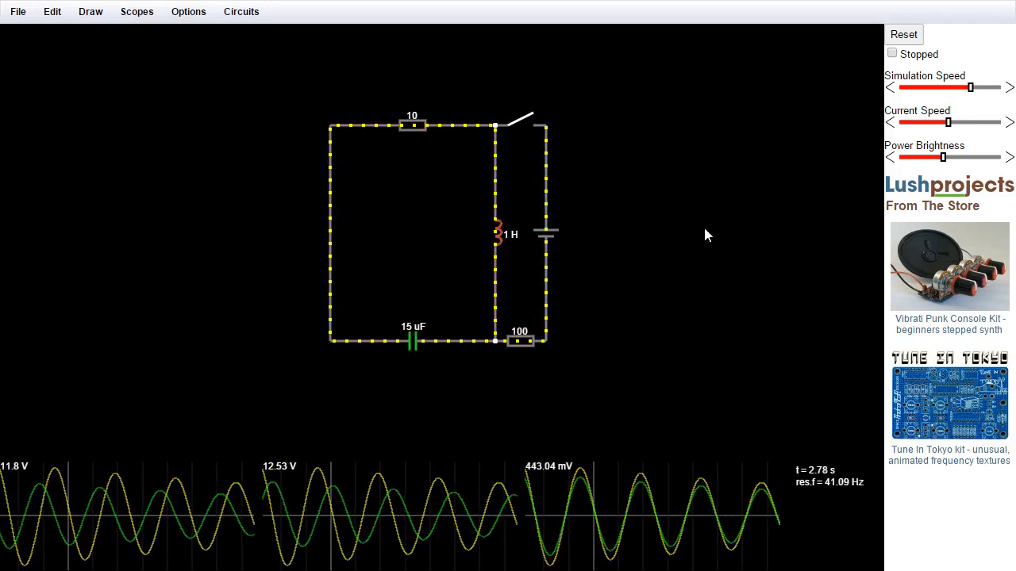
Raise the Power Brightness colouring and dim it back down
click(188, 11)
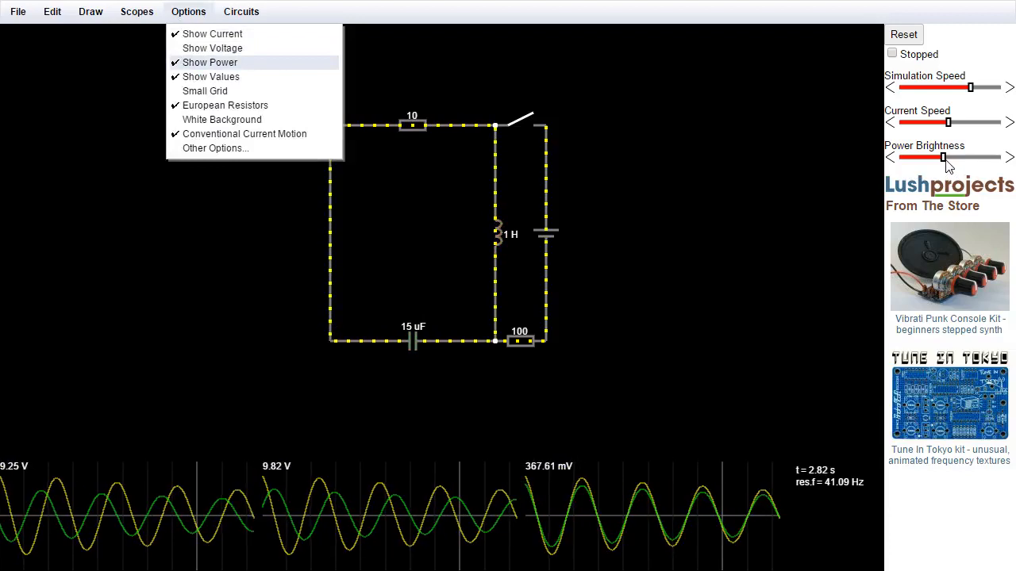
drag(943, 157, 976, 157)
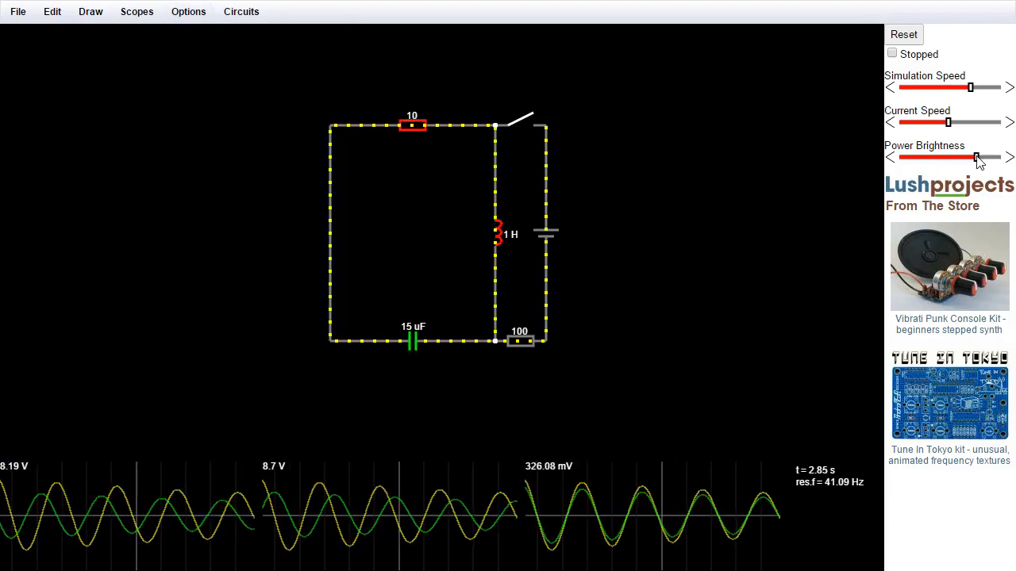
drag(976, 157, 950, 157)
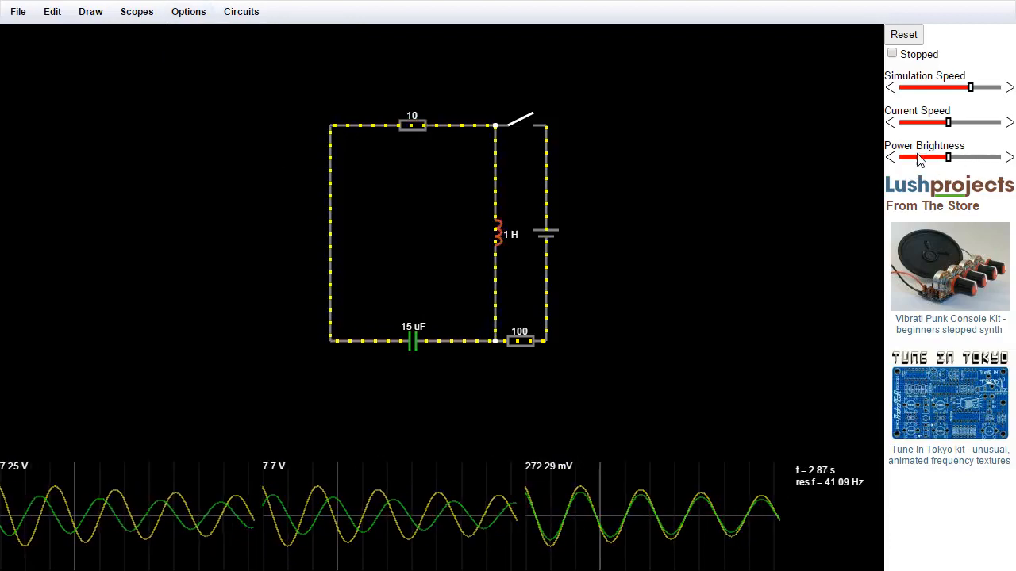
click(188, 11)
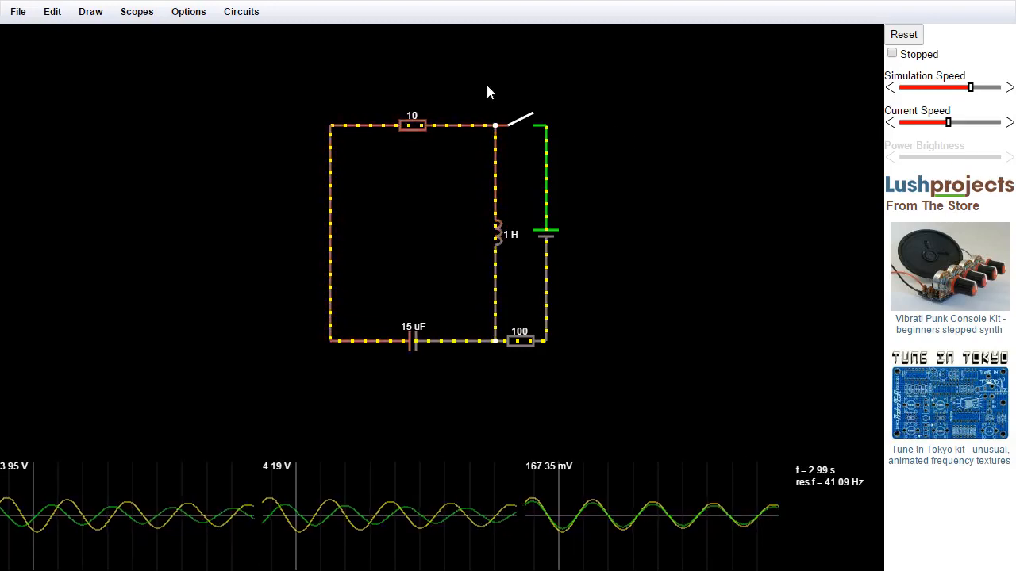
Load the Basics > Potentiometer Divider example, replacing the LRC circuit
click(241, 11)
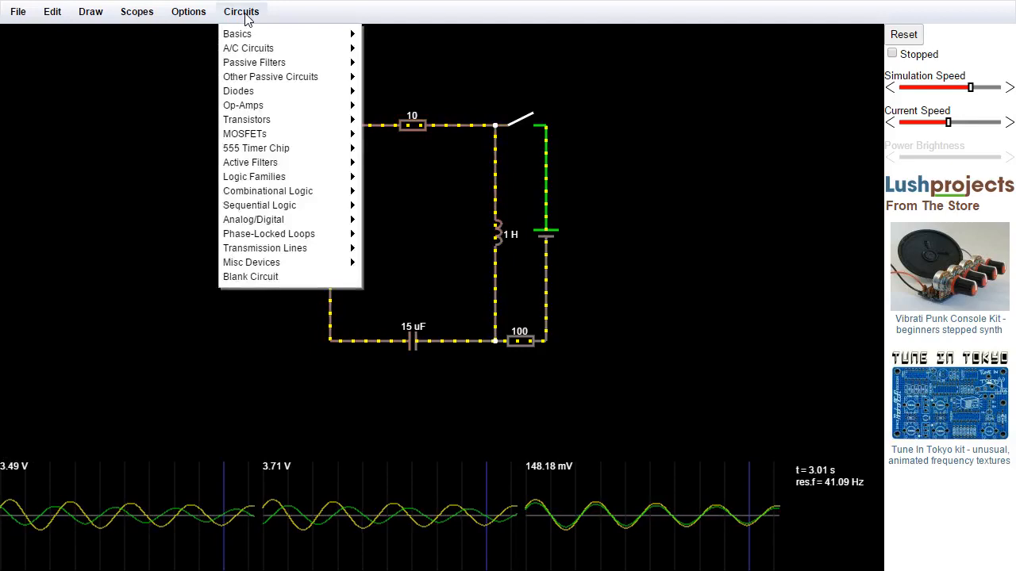
mouse_move(238, 34)
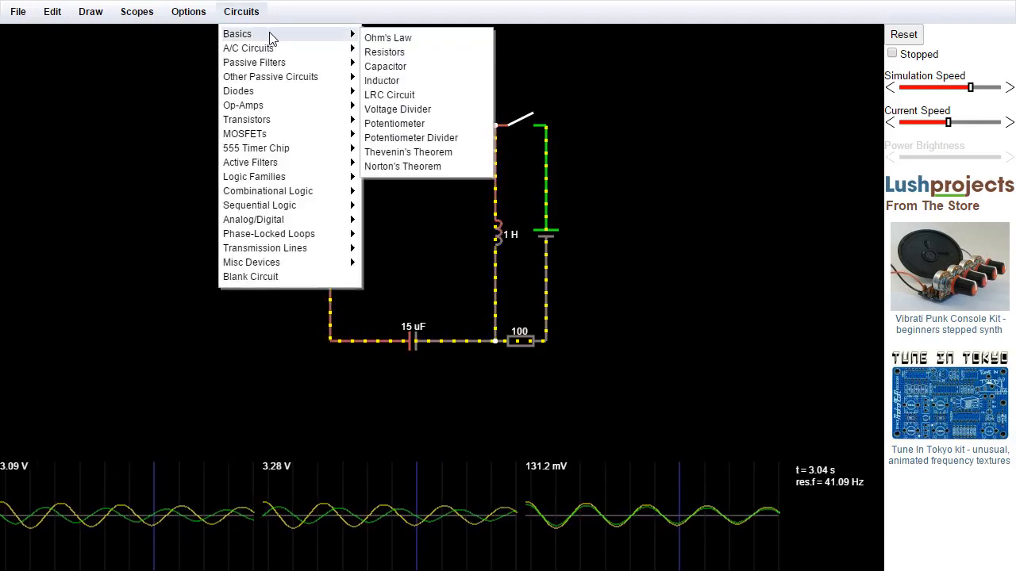
mouse_move(381, 79)
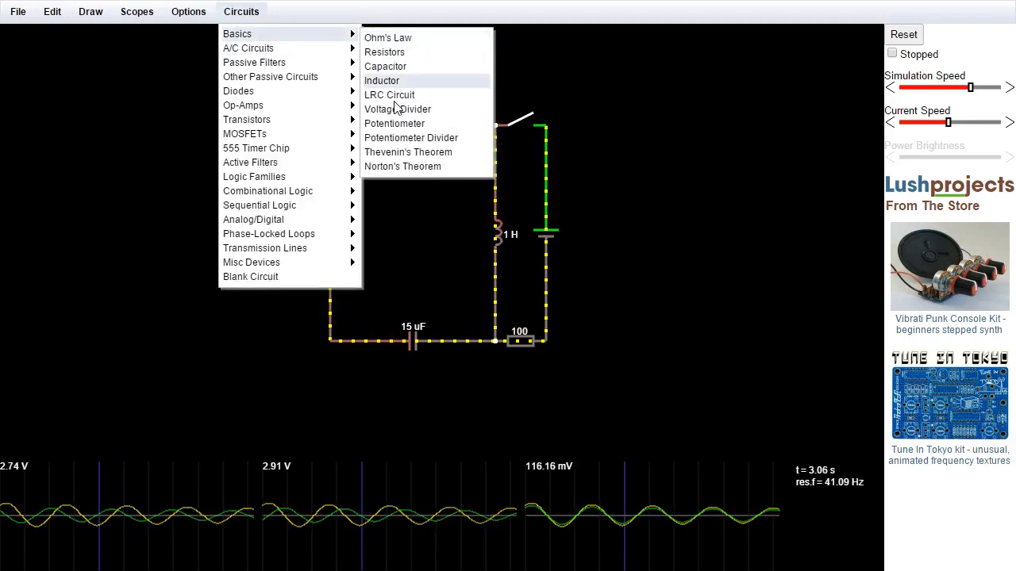
click(397, 108)
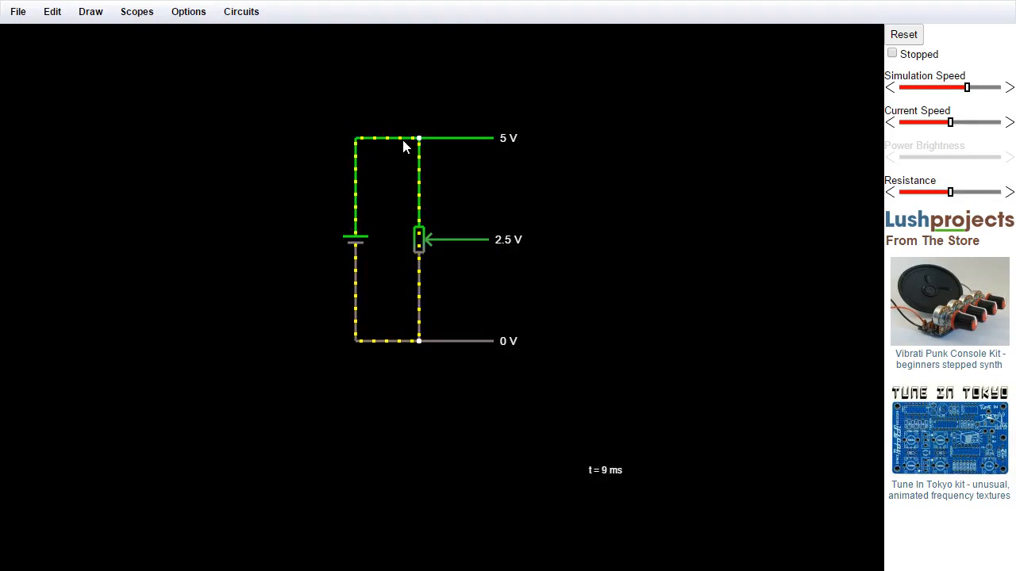
mouse_move(611, 203)
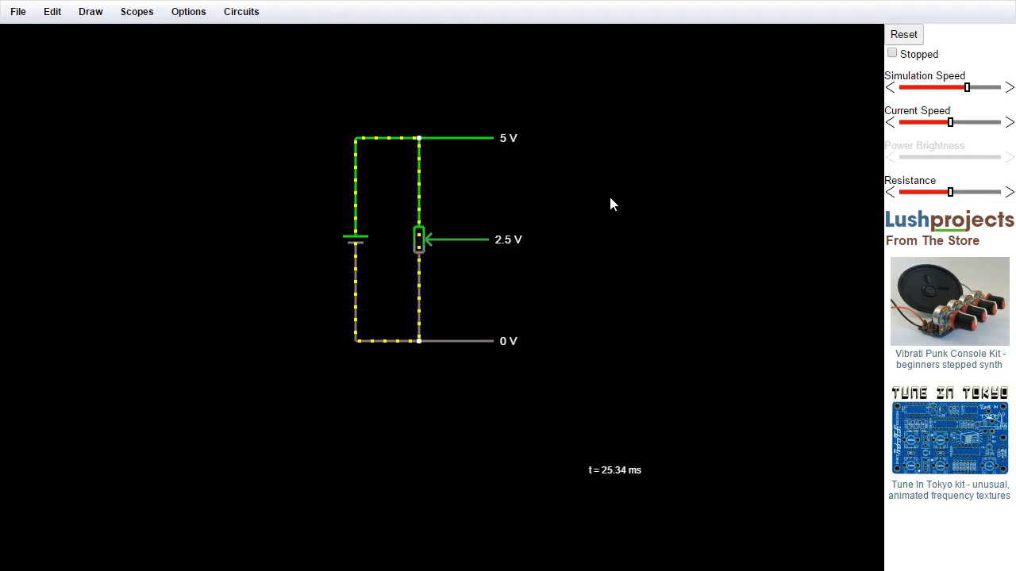
Sweep the divider output with the Resistance slider between about 1.4 V and 4.33 V
click(419, 238)
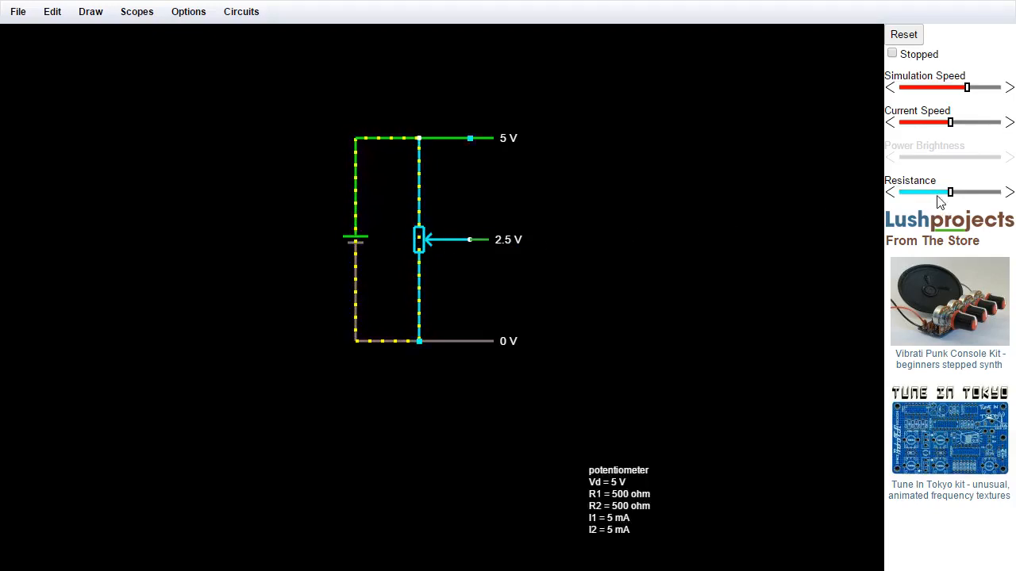
drag(949, 192, 940, 193)
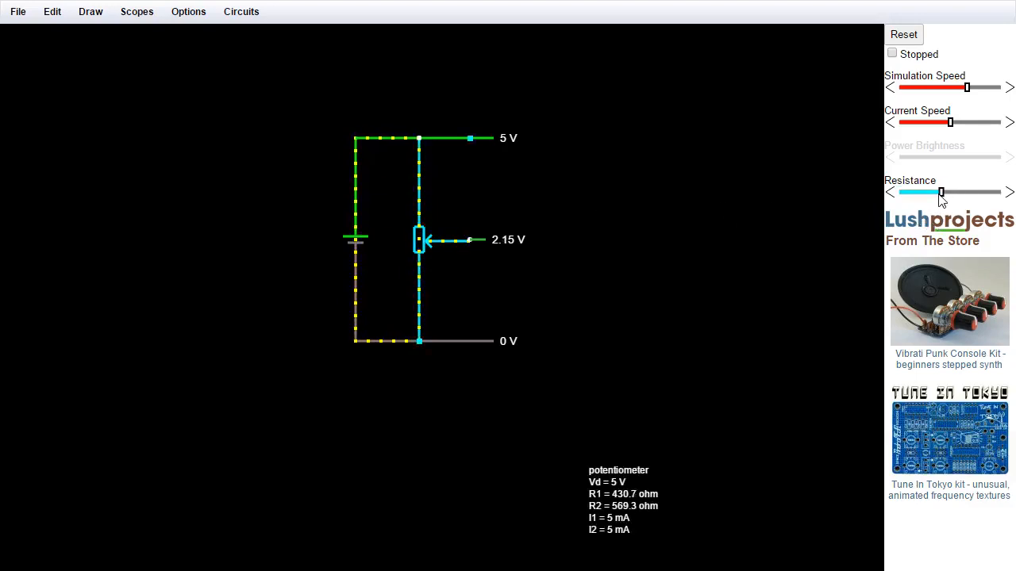
drag(940, 192, 987, 192)
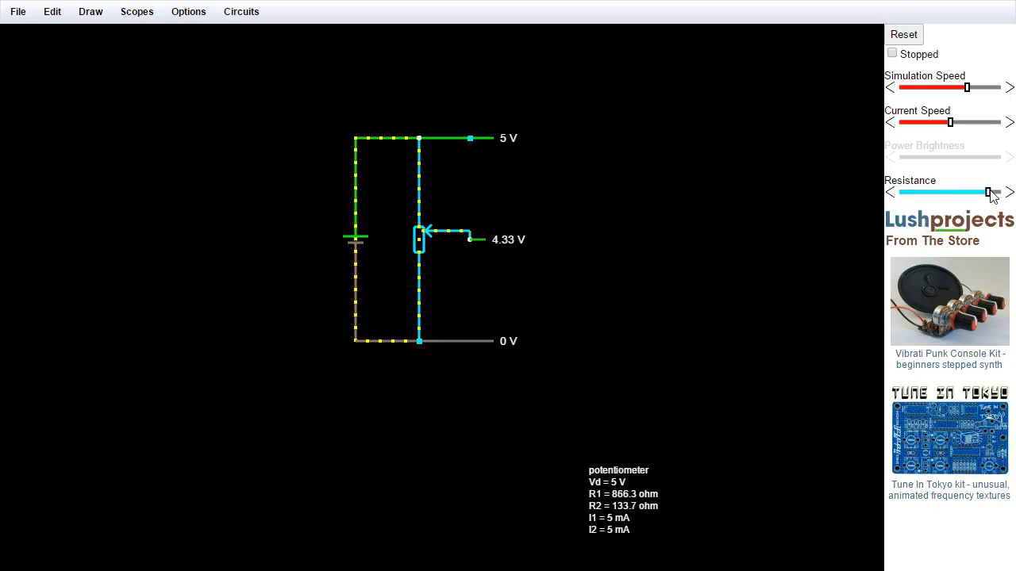
drag(988, 192, 927, 192)
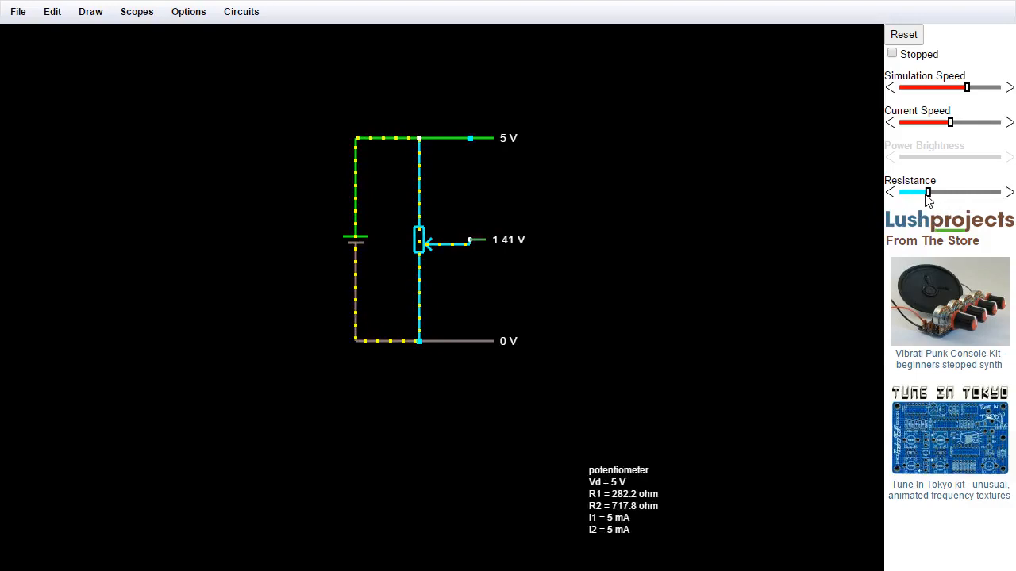
drag(927, 192, 923, 192)
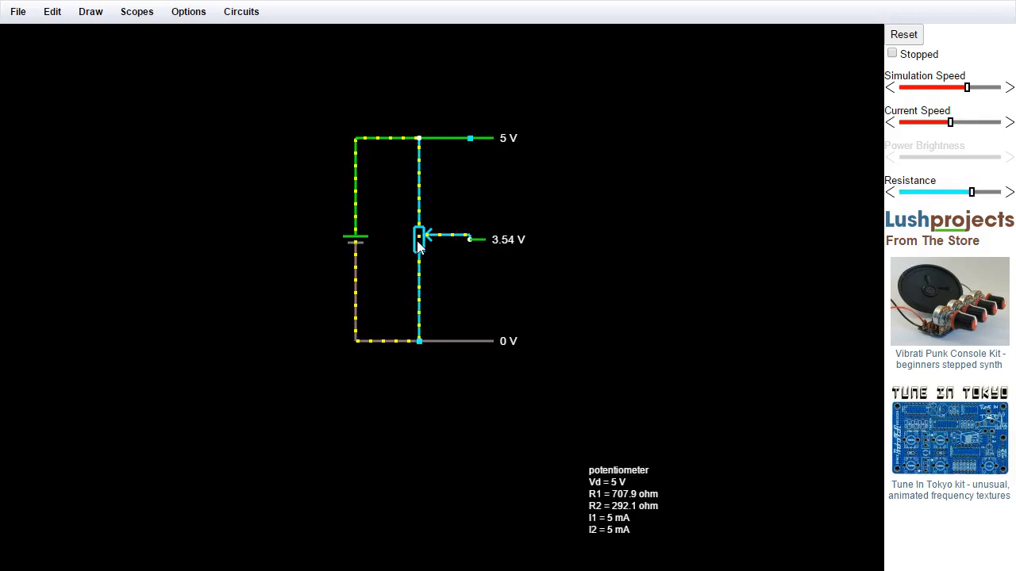
Sweep the output from nearly zero up to about 4.28 V, leaving it near 3.24 V
drag(970, 190, 899, 191)
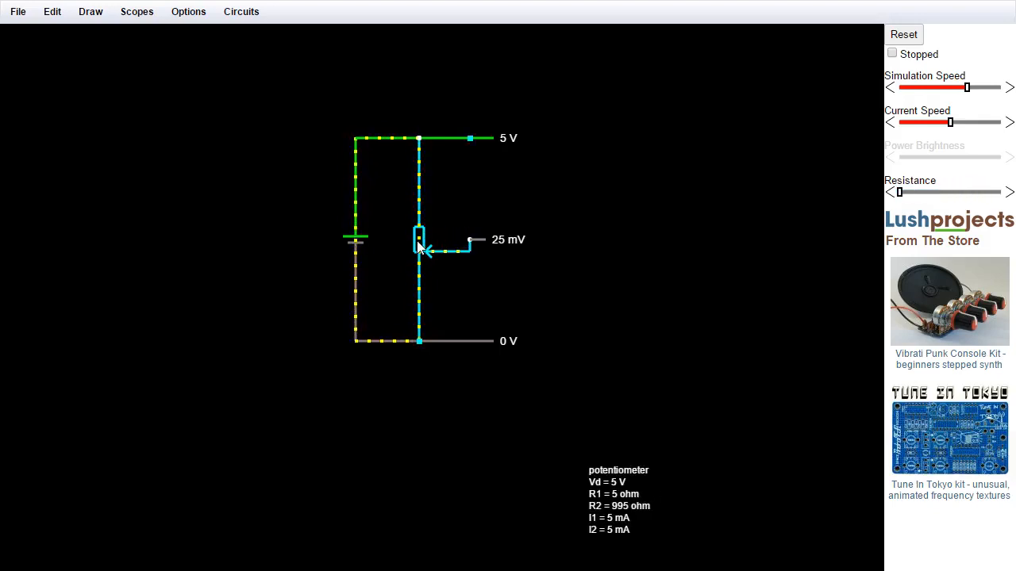
drag(898, 192, 987, 192)
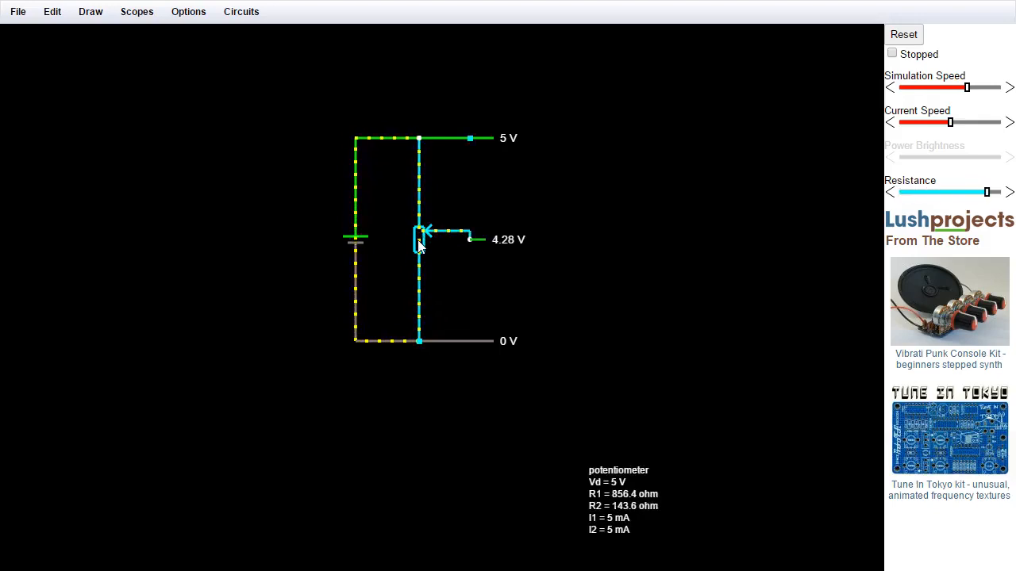
drag(988, 192, 924, 192)
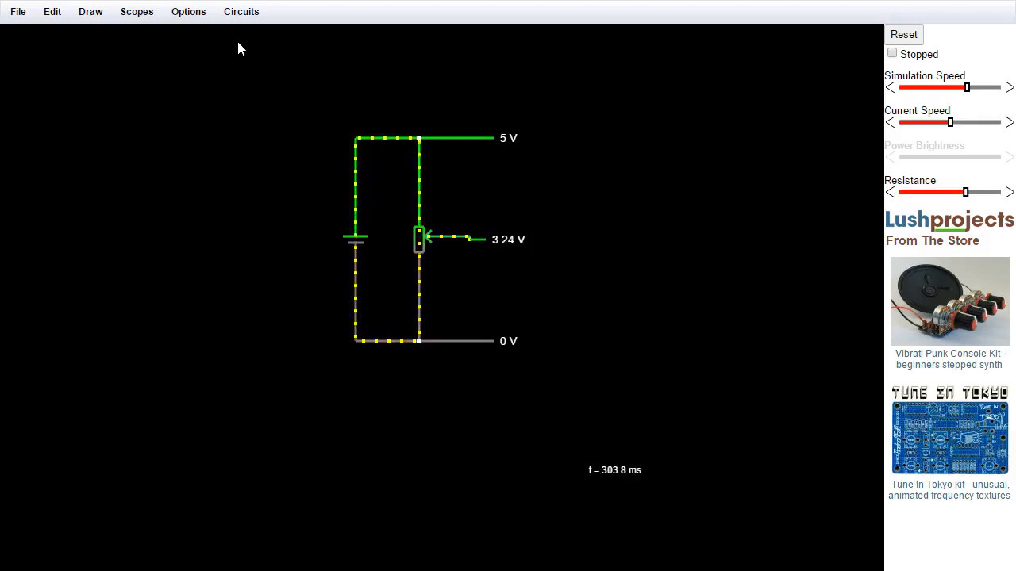
click(241, 11)
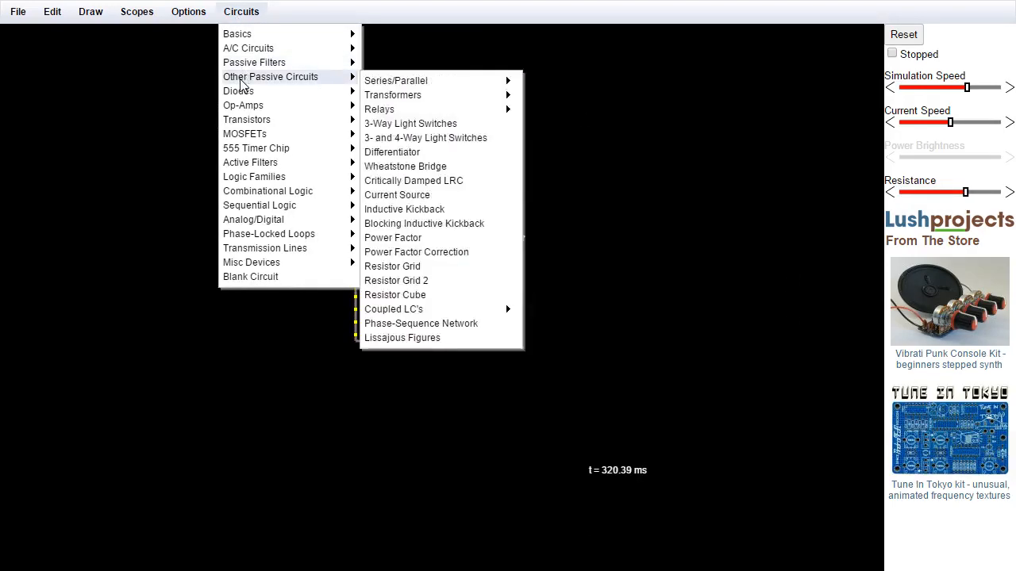
mouse_move(248, 120)
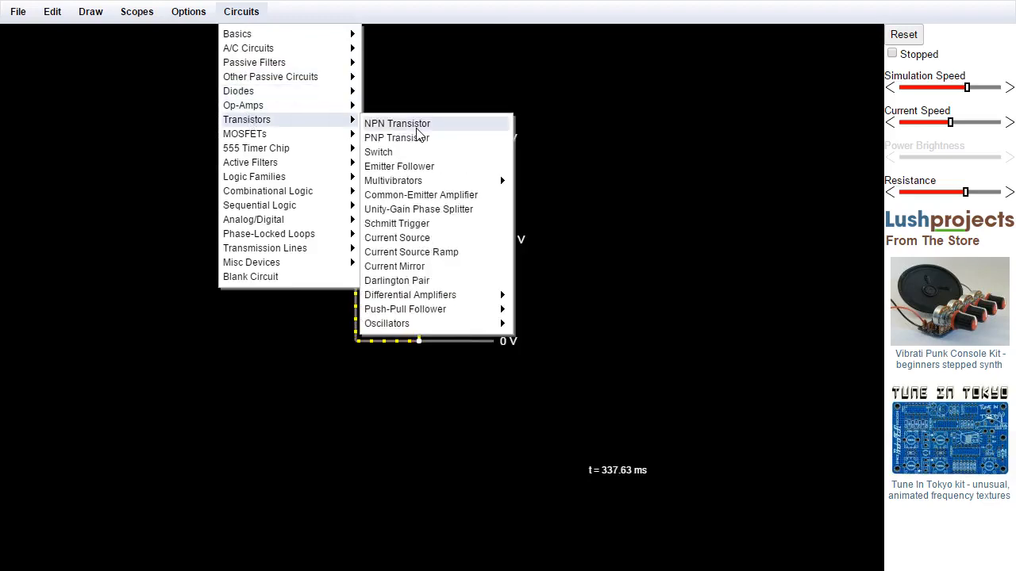
Load the Transistors > NPN Transistor example circuit
click(397, 124)
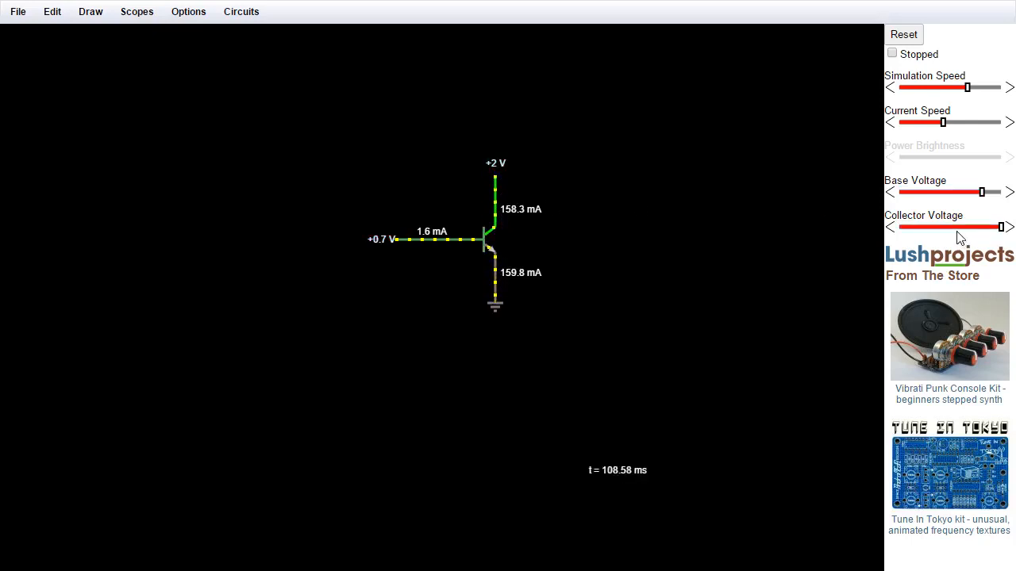
Sweep the Collector Voltage slider between about 0.46 V and 2 V, leaving it at +1.6 V
drag(1003, 227, 966, 227)
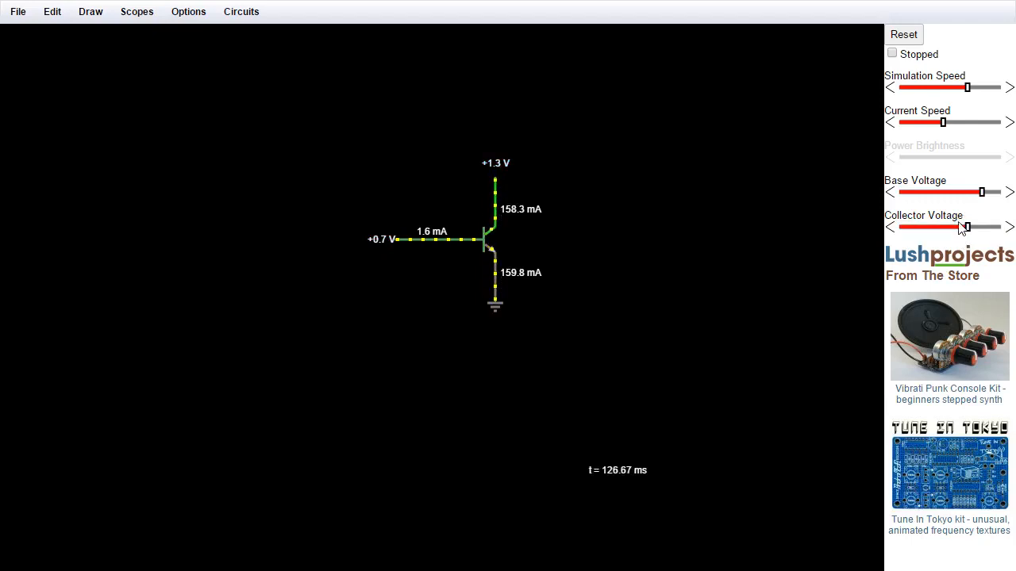
drag(966, 227, 929, 227)
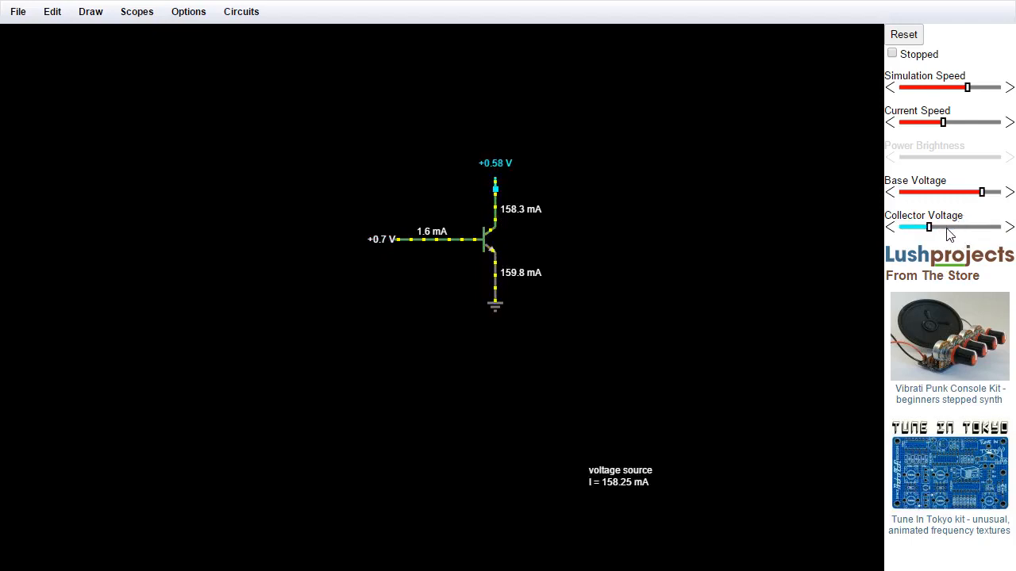
drag(929, 229, 939, 229)
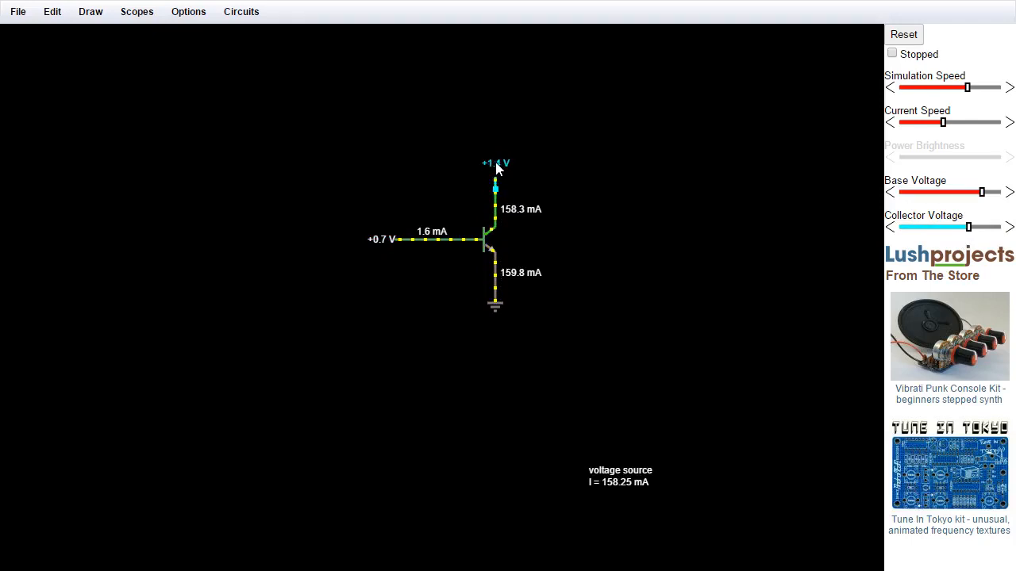
drag(966, 227, 898, 227)
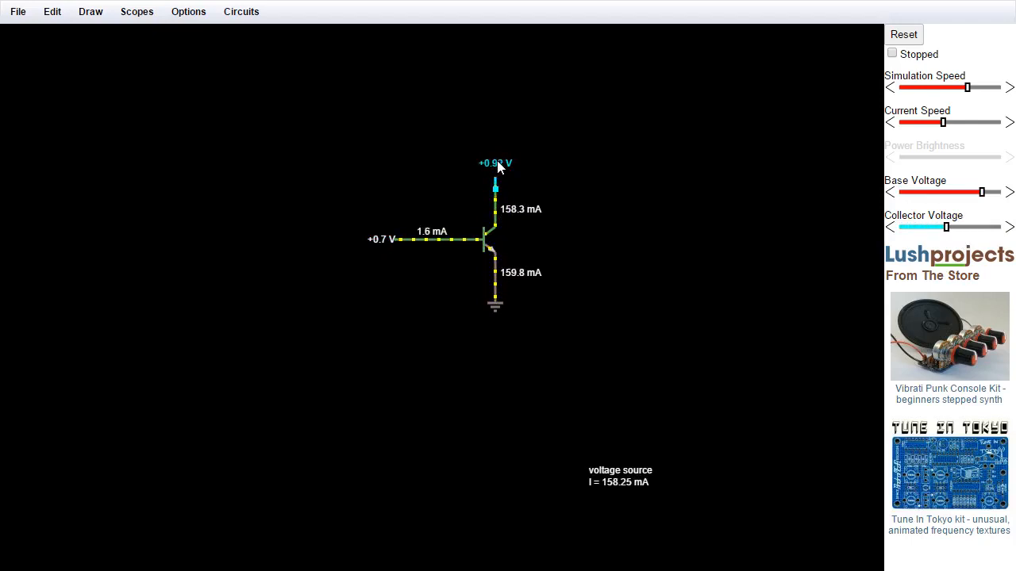
drag(945, 227, 1000, 227)
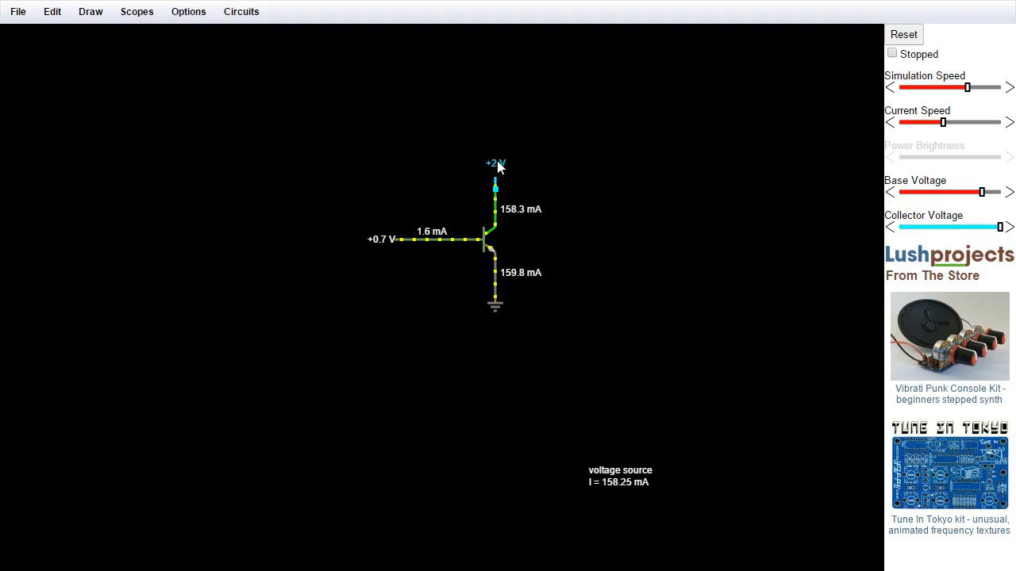
drag(1000, 227, 923, 227)
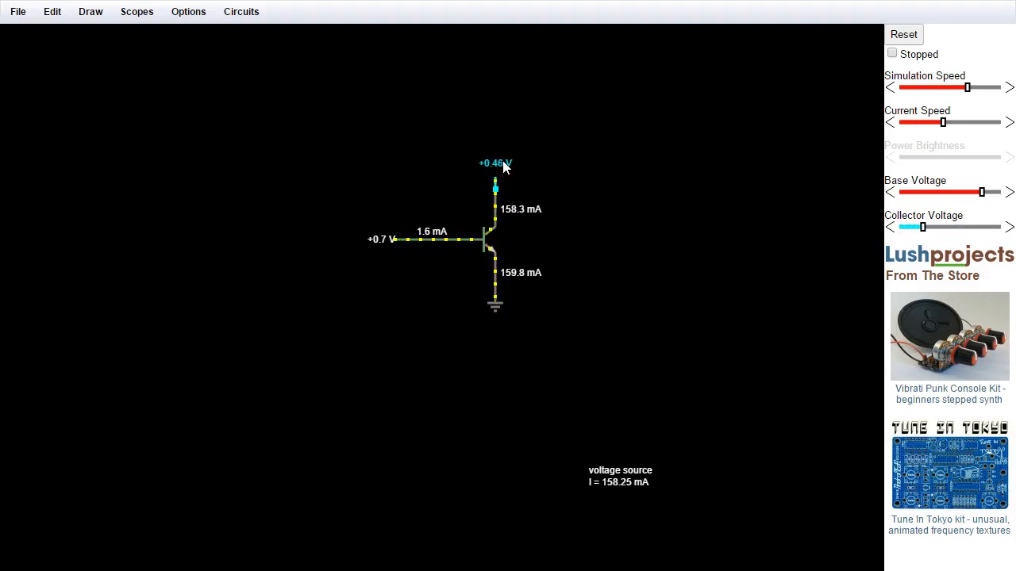
drag(922, 227, 981, 227)
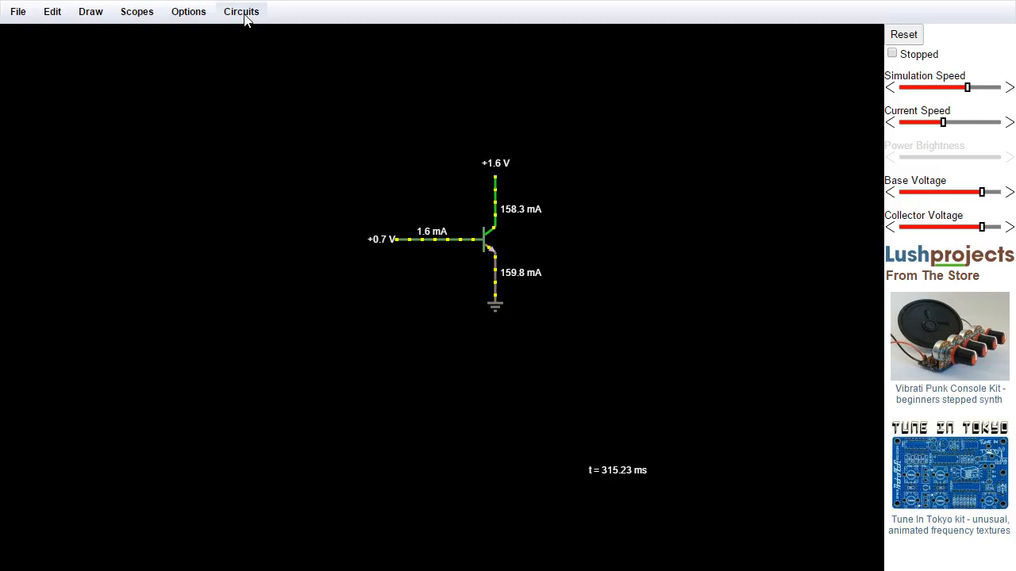
Load the Sequential Logic > Counters > 8-Bit Ripple Counter example circuit
click(241, 11)
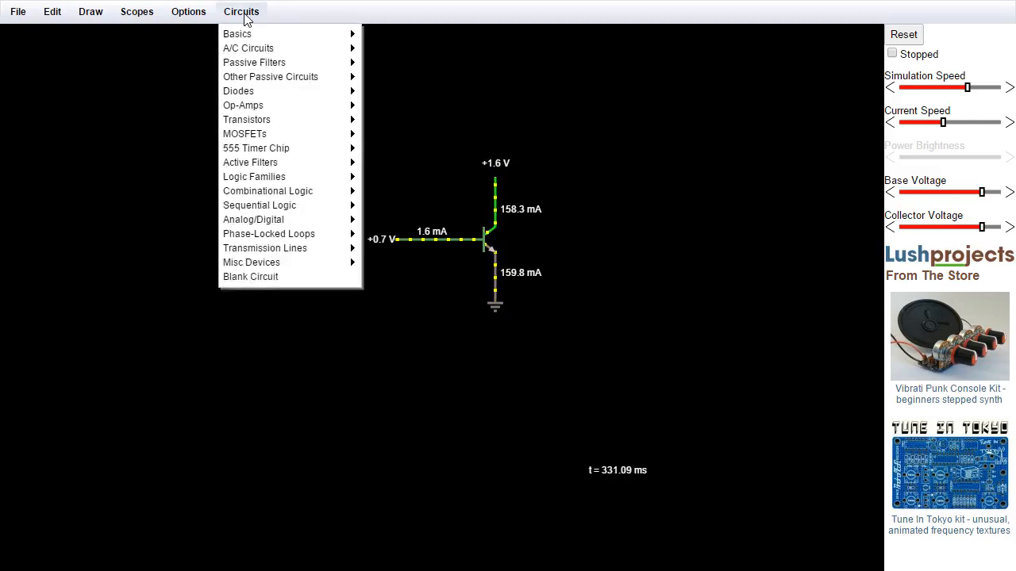
mouse_move(268, 233)
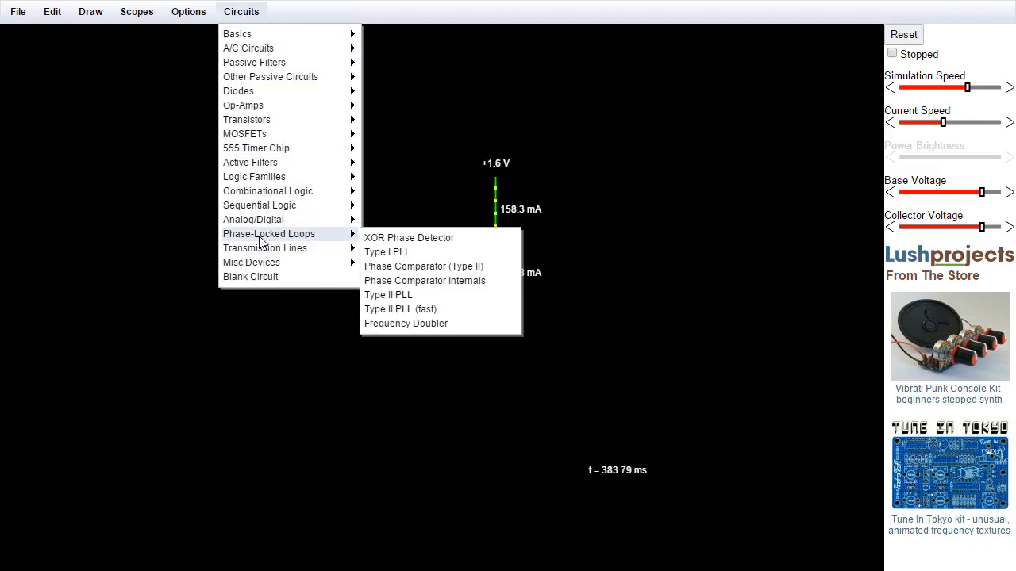
mouse_move(266, 191)
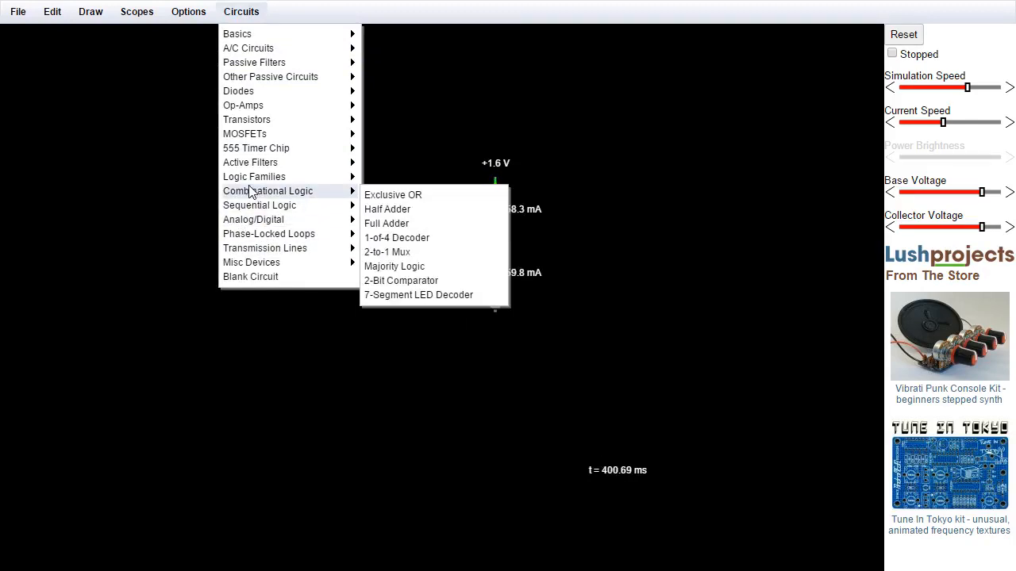
mouse_move(260, 205)
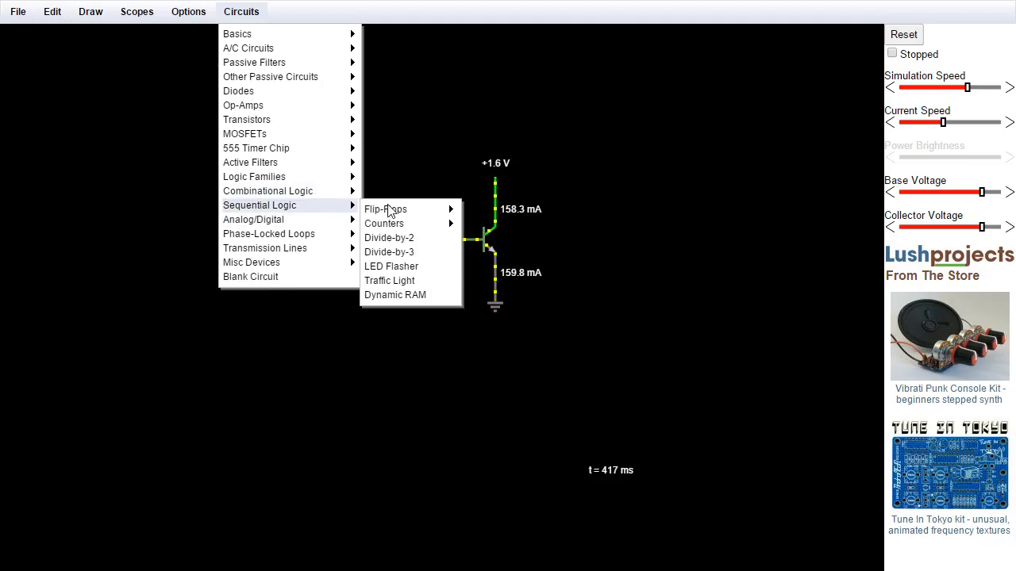
mouse_move(384, 222)
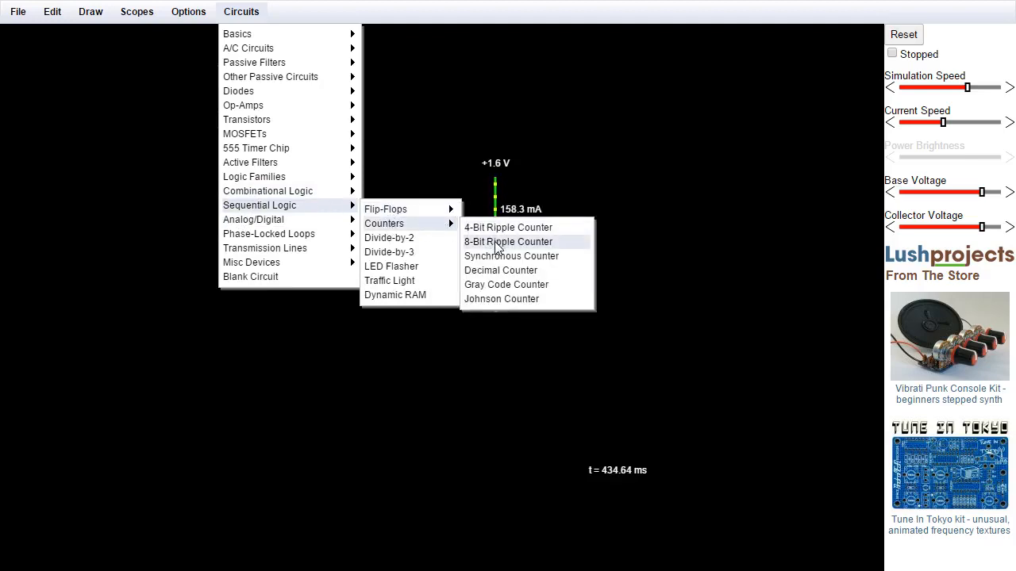
click(508, 241)
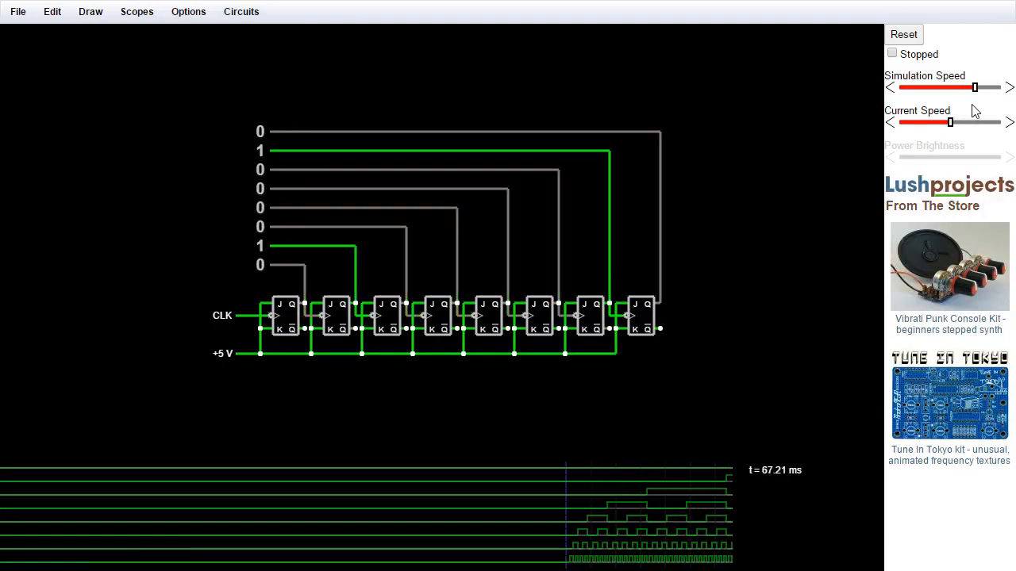
Nudge the Simulation Speed slider left to slow the ripple counter slightly
drag(975, 87, 955, 87)
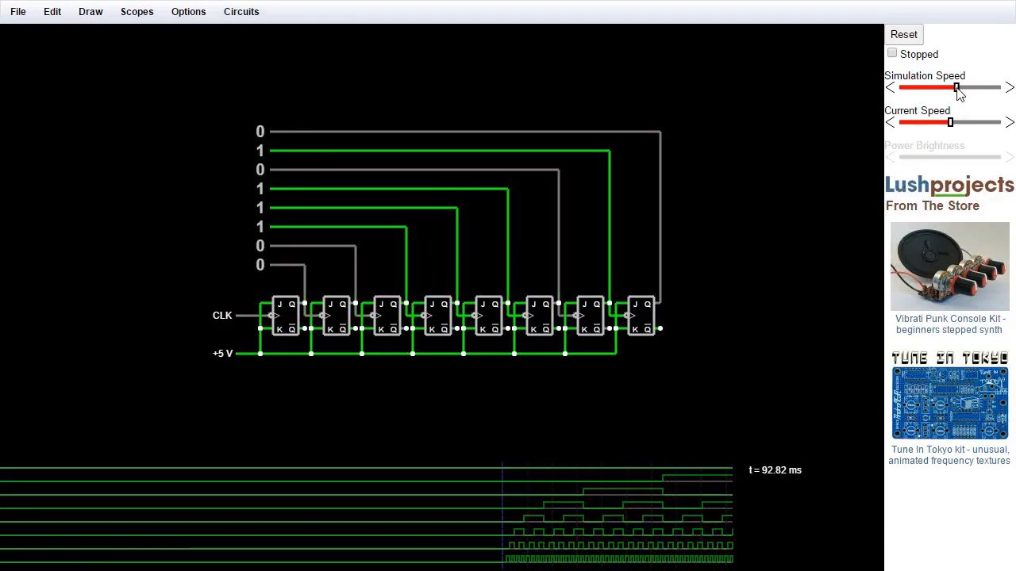